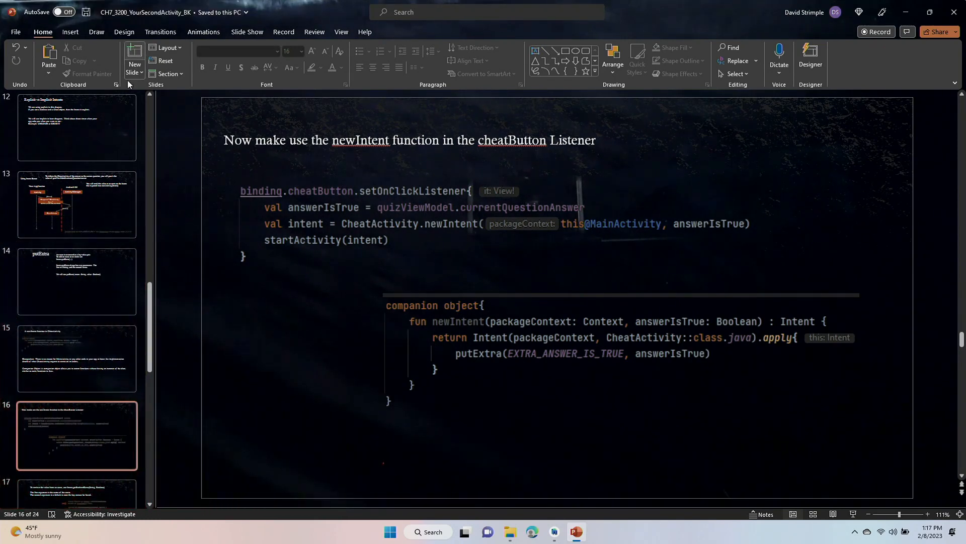
# Step through slides 13 and 14 (putExtra) to slide 15 on the newIntent companion function.
pyautogui.click(77, 203)
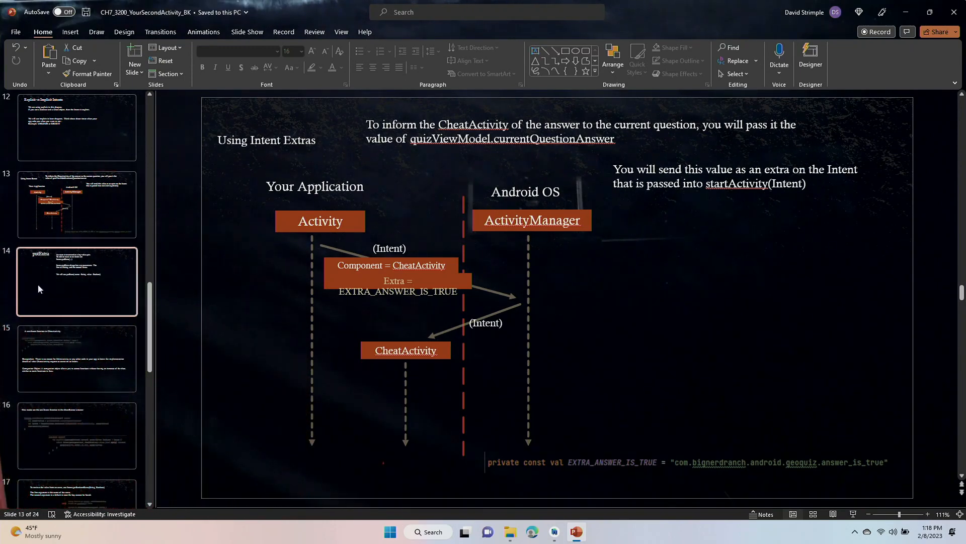
pyautogui.click(77, 281)
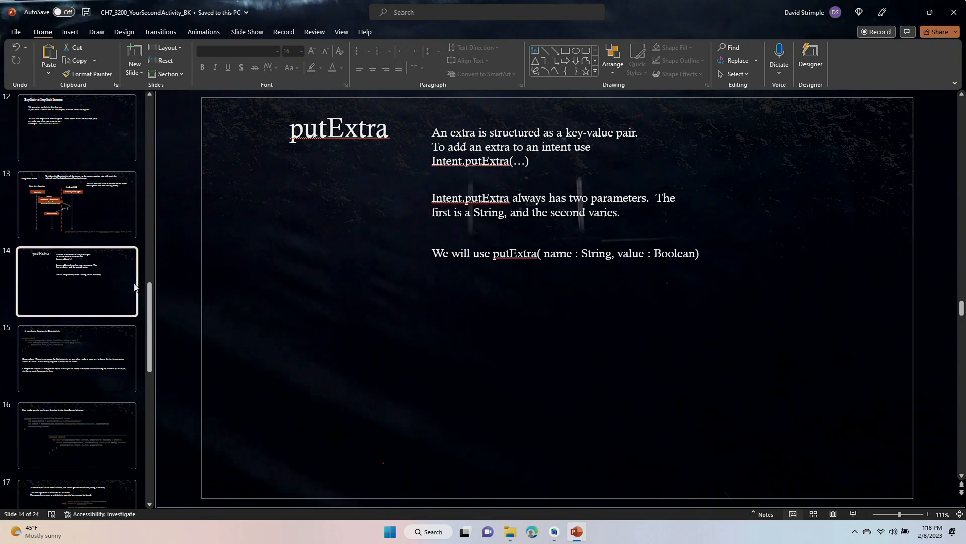
pyautogui.moveTo(117, 350)
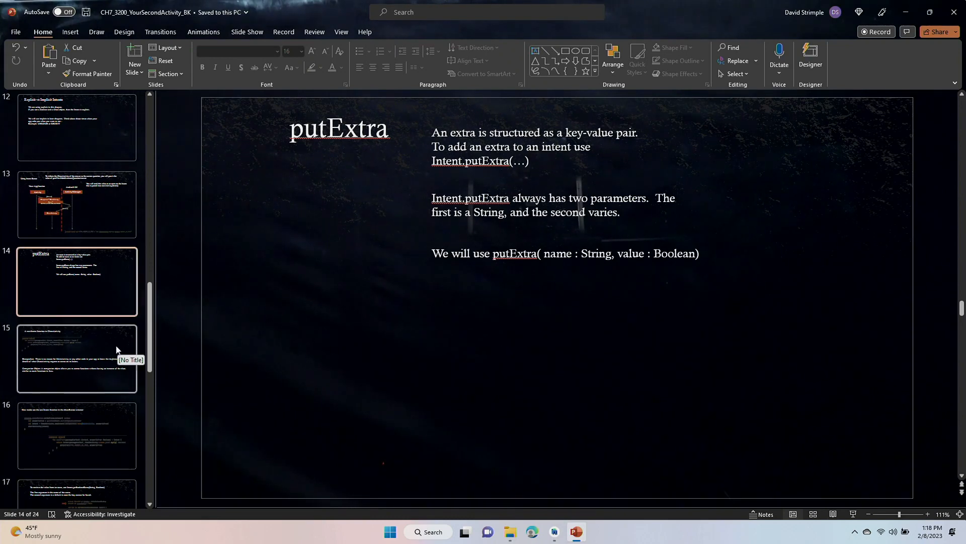
pyautogui.click(77, 359)
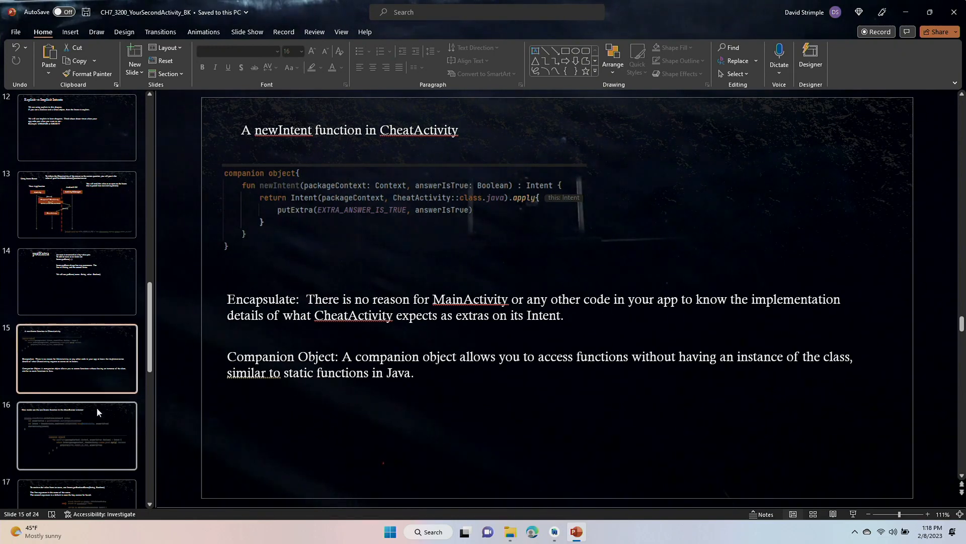
pyautogui.click(77, 435)
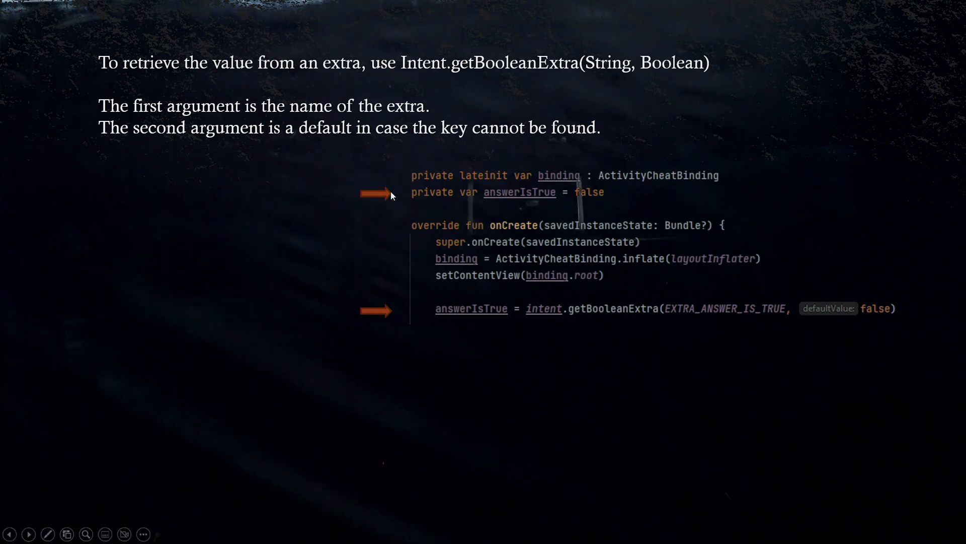
pyautogui.moveTo(456, 312)
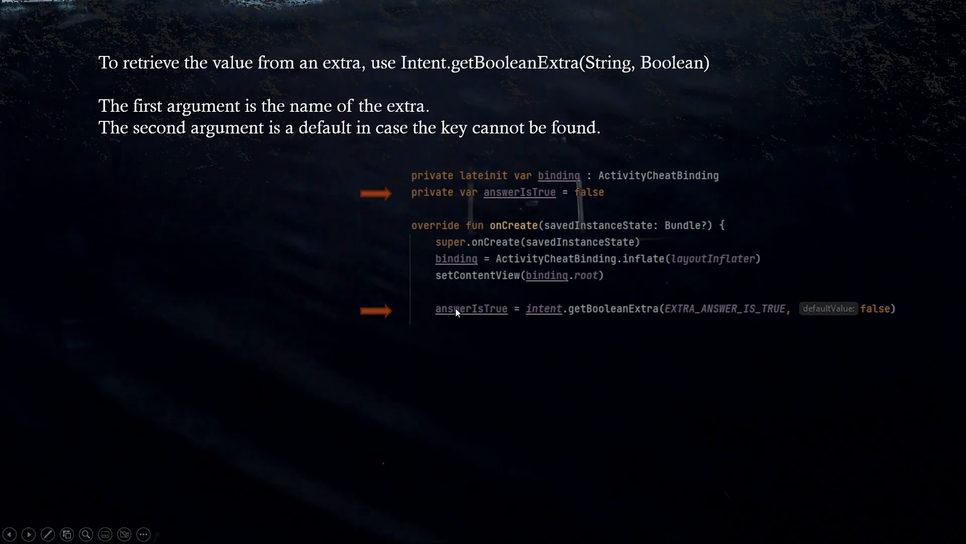
pyautogui.moveTo(464, 208)
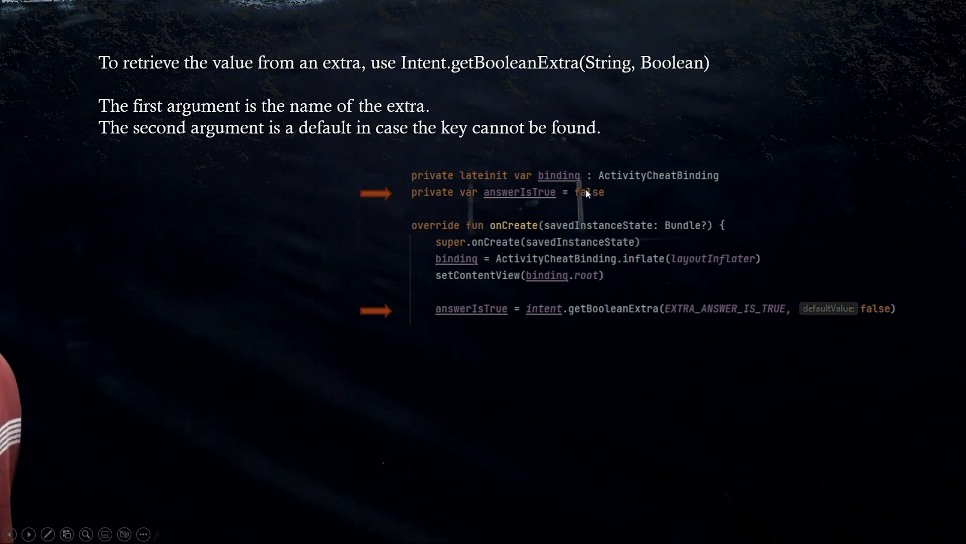
pyautogui.moveTo(555, 227)
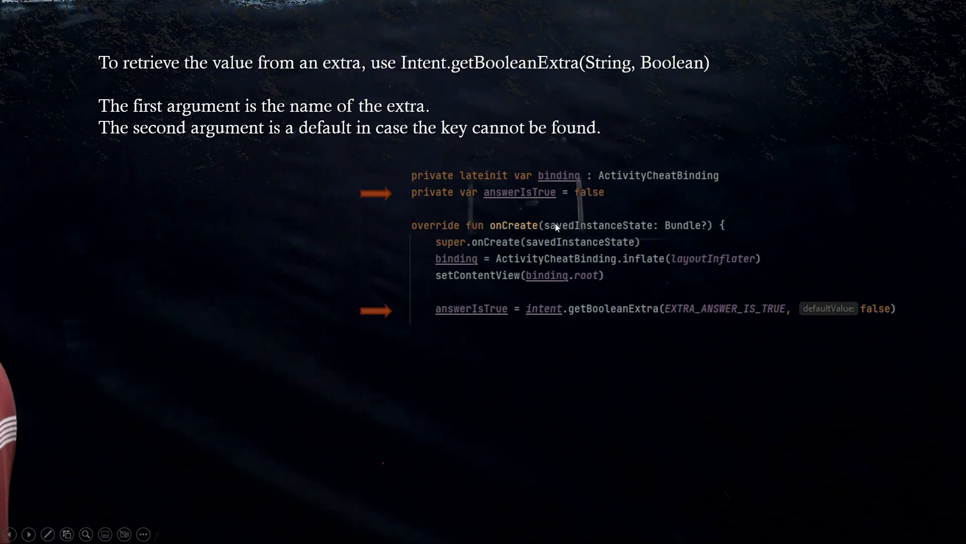
pyautogui.moveTo(501, 310)
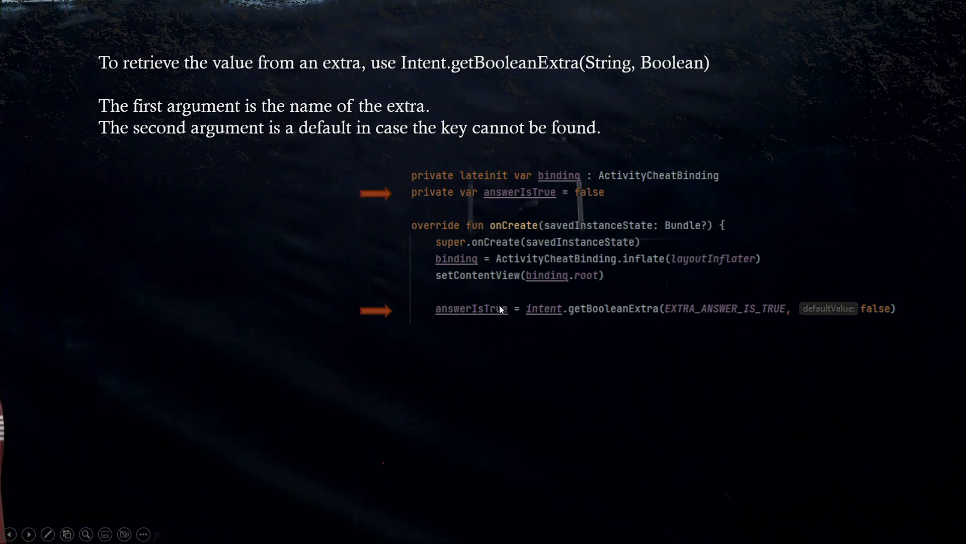
pyautogui.moveTo(535, 316)
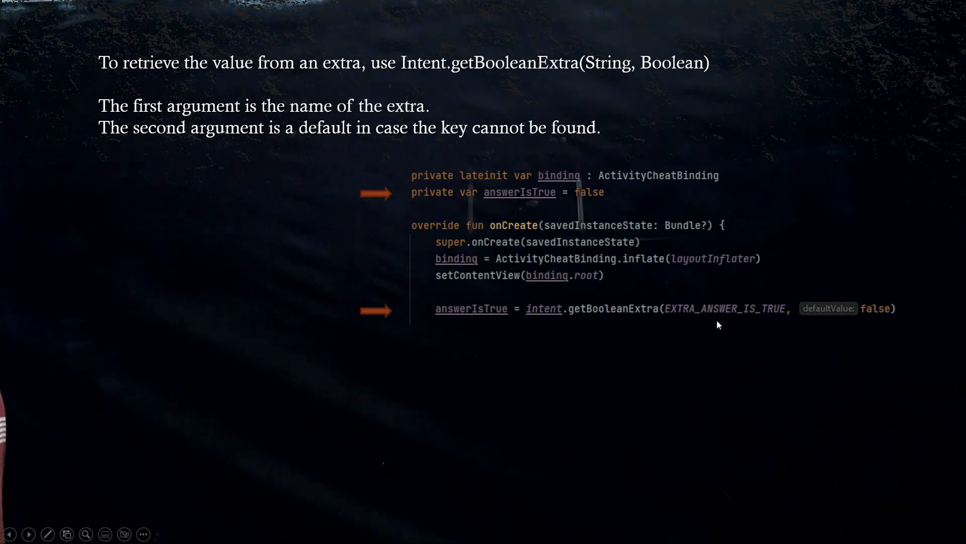
pyautogui.moveTo(749, 287)
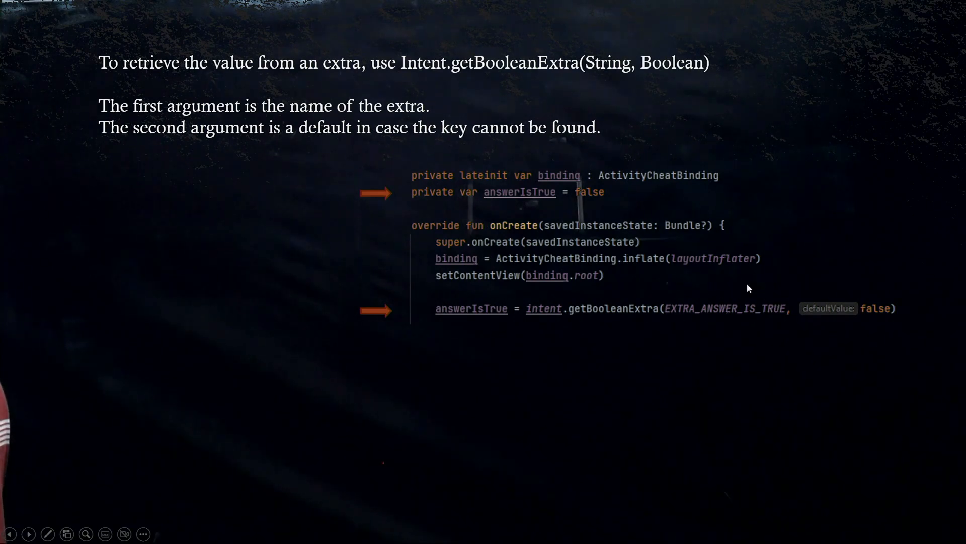
pyautogui.moveTo(518, 319)
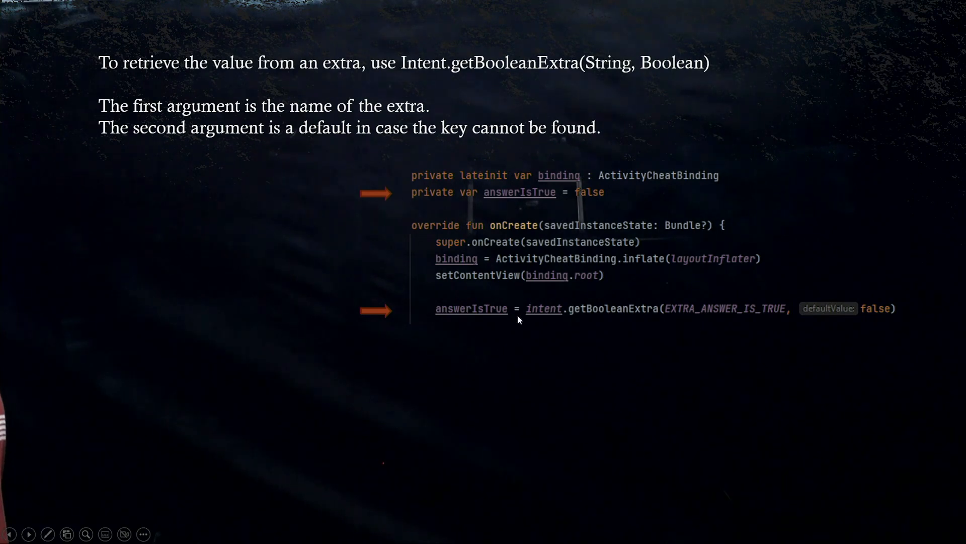
pyautogui.moveTo(513, 327)
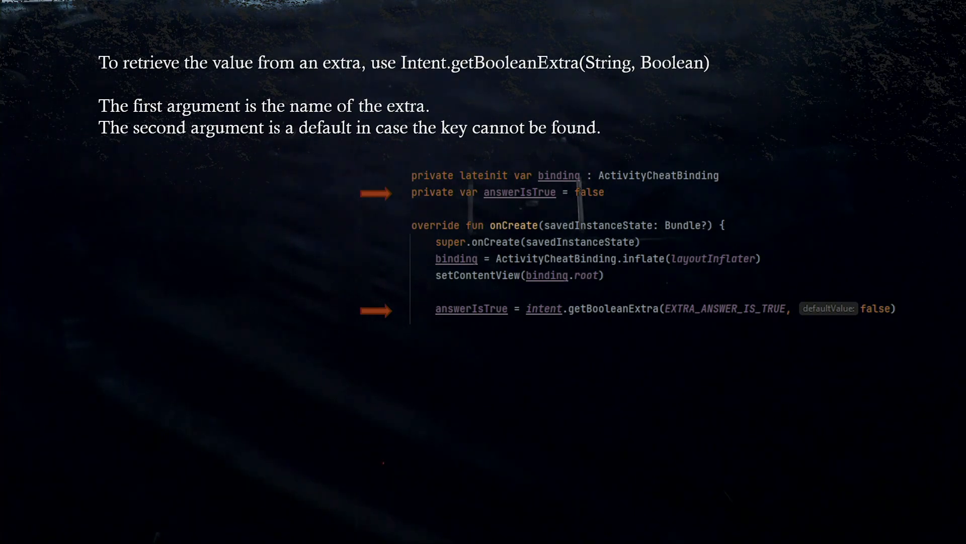
# Exit the full-screen slide show back to Normal view on slide 17 (getBooleanExtra).
pyautogui.press('Escape')
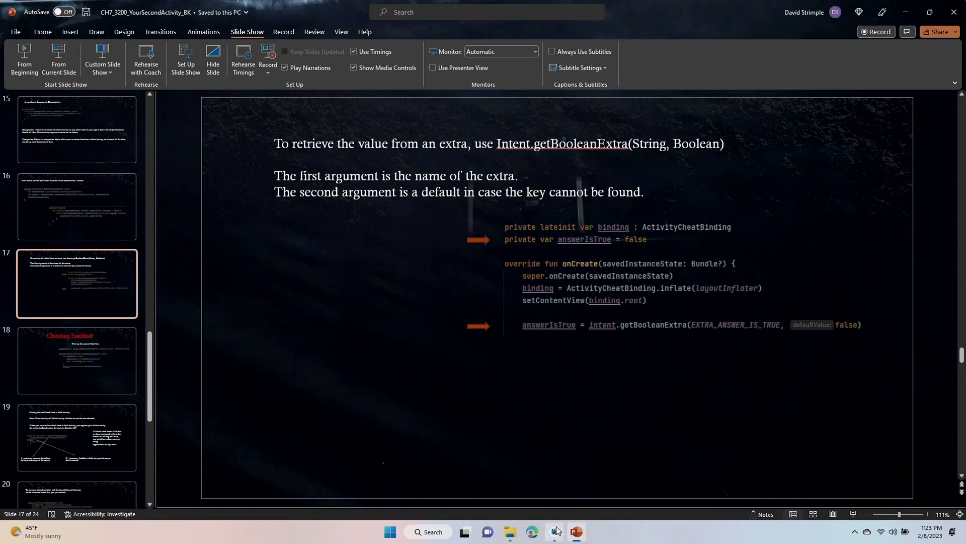
# Declare private var answerIsTrue = false below the binding line in CheatActivity.
pyautogui.click(553, 532)
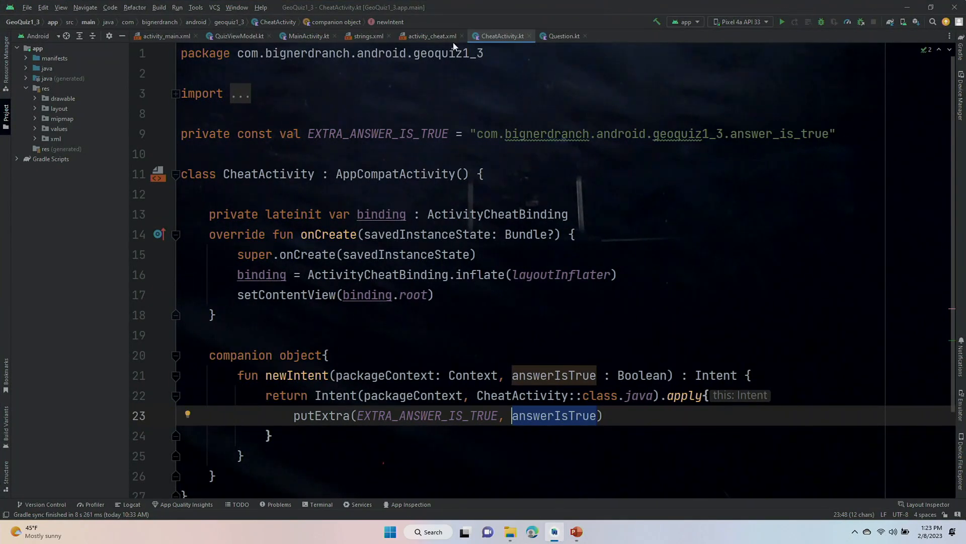
pyautogui.moveTo(461, 165)
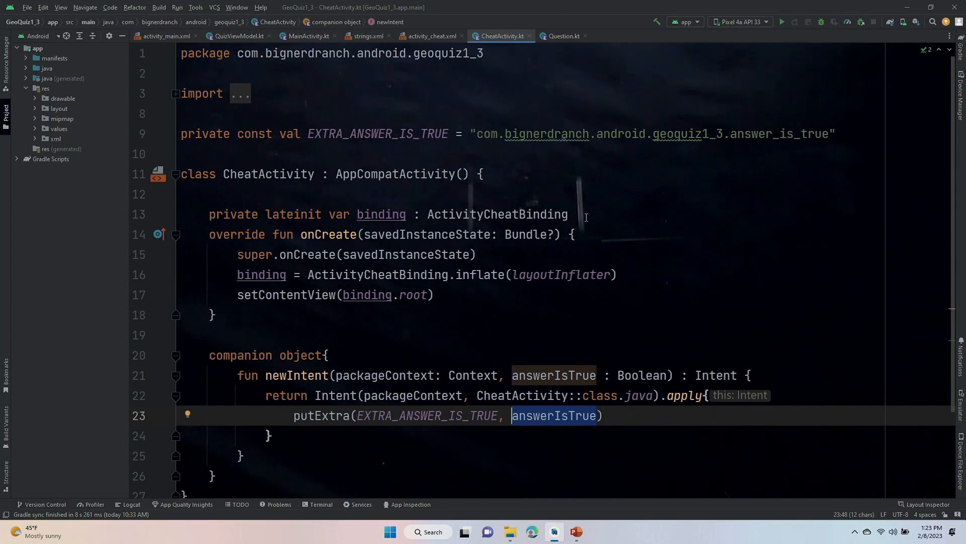
pyautogui.press('enter')
pyautogui.write('private')
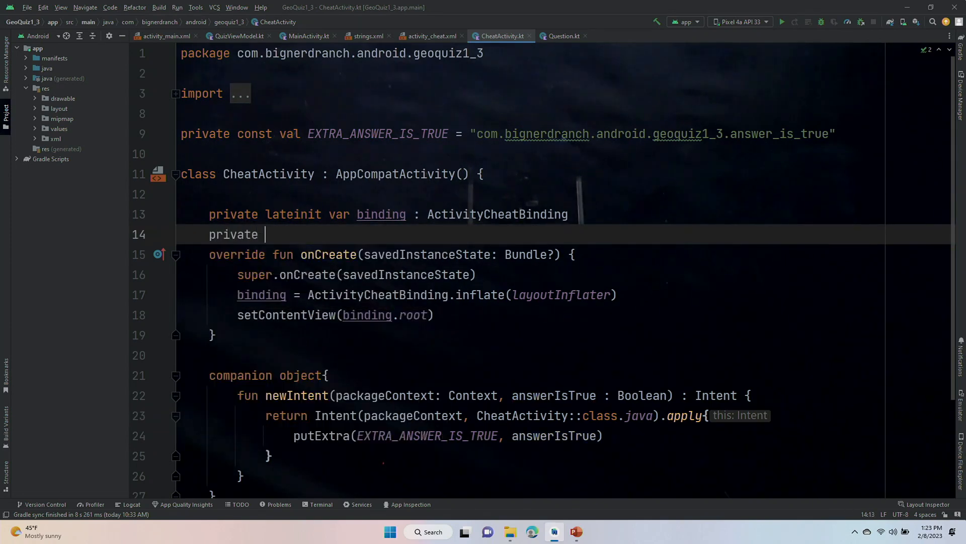
pyautogui.write('var')
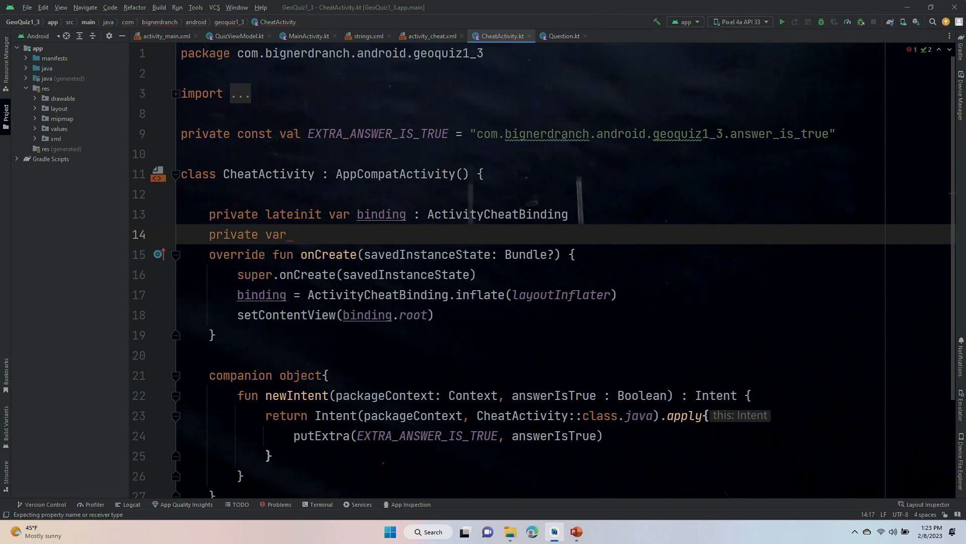
pyautogui.write('answerI')
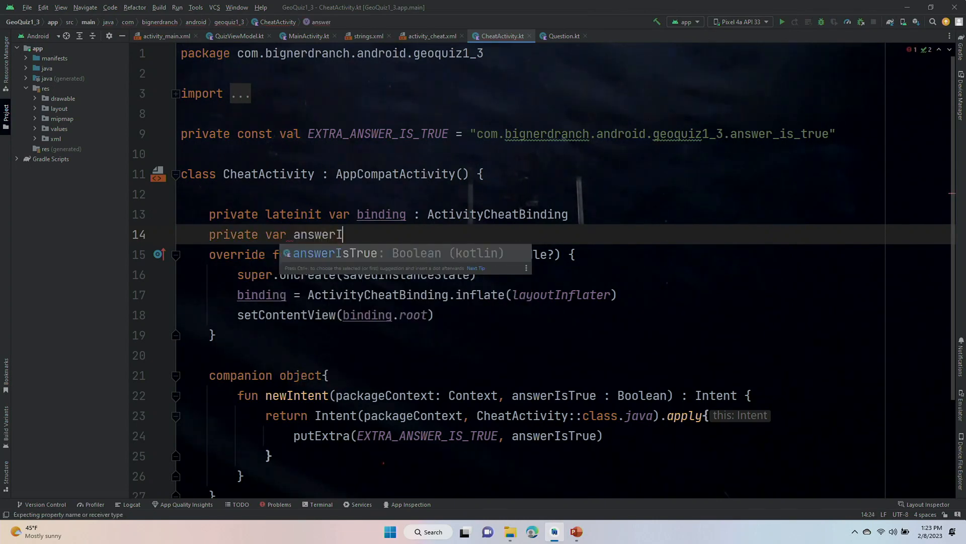
pyautogui.write('sTrue')
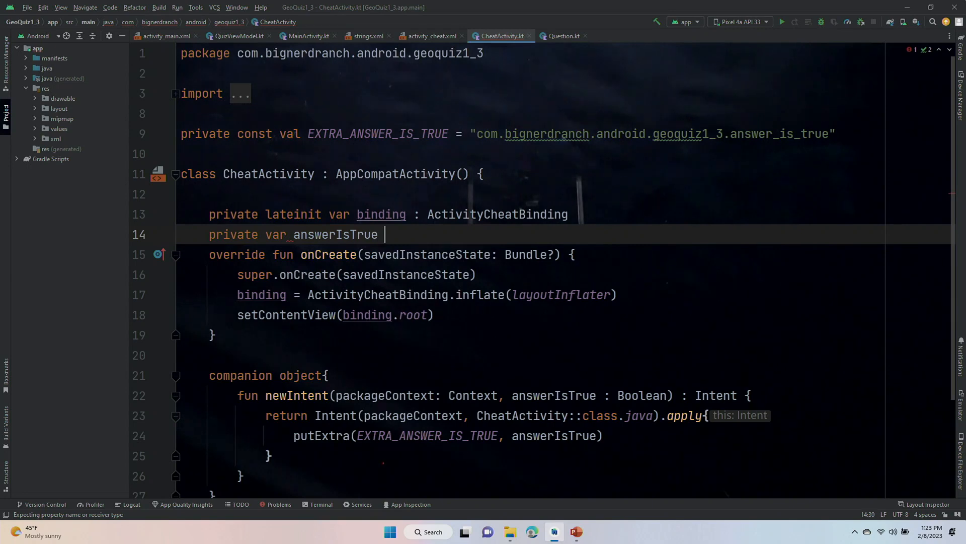
pyautogui.write('= false')
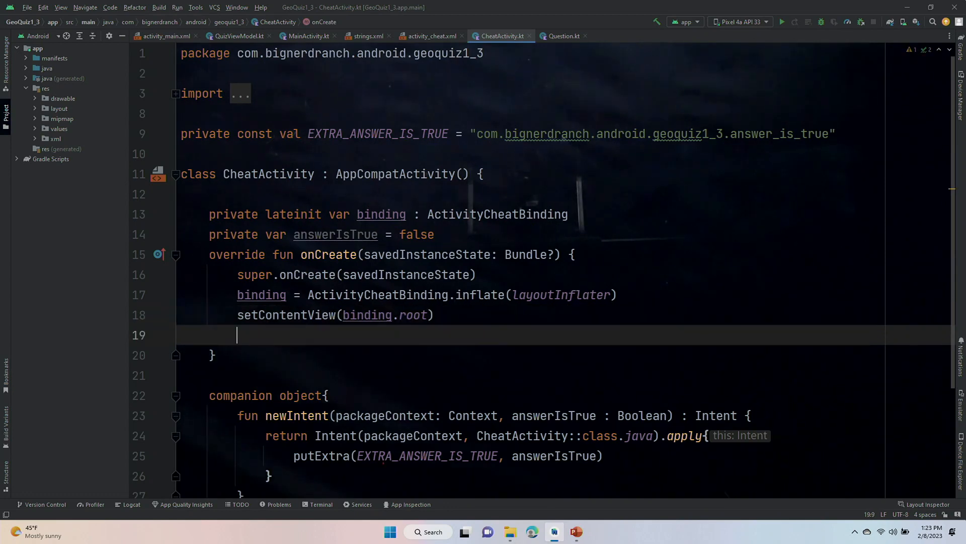
# Assign answerIsTrue = intent.getBooleanExtra(EXTRA_ANSWER_IS_TRUE, false) in onCreate.
pyautogui.write('answeris')
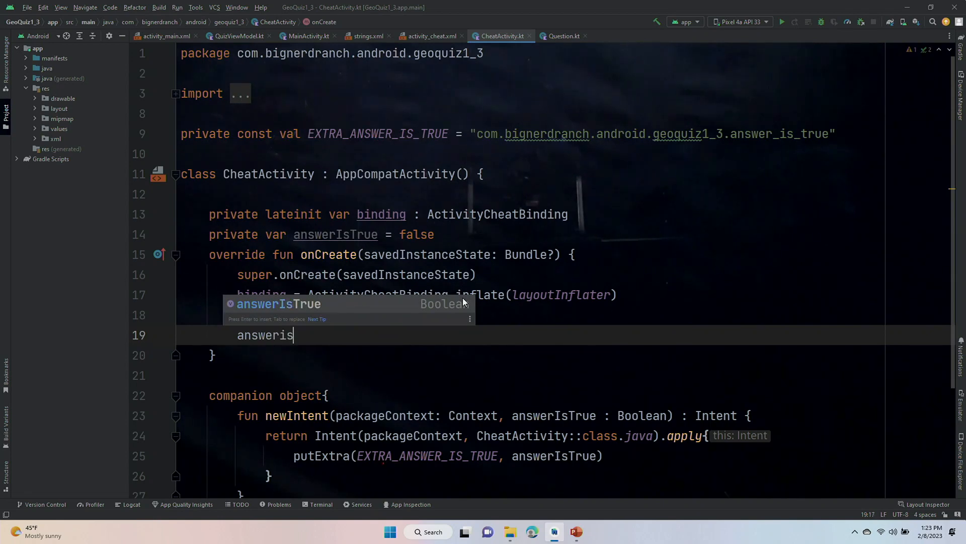
pyautogui.write('T')
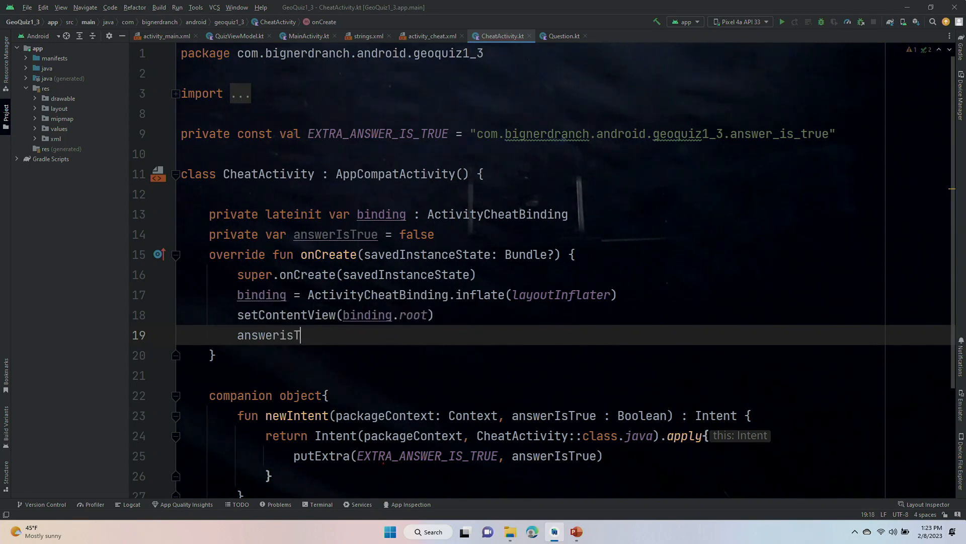
pyautogui.write('rue =')
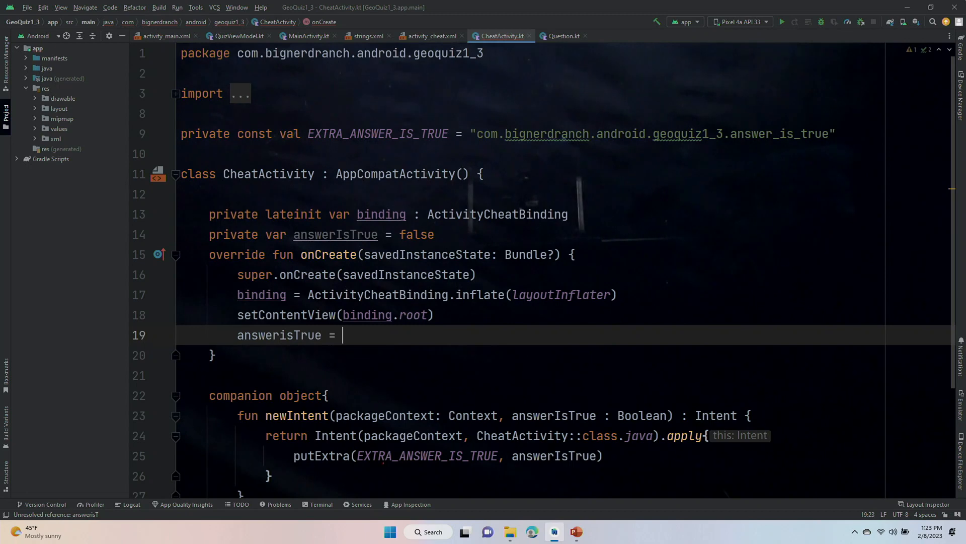
pyautogui.write('in')
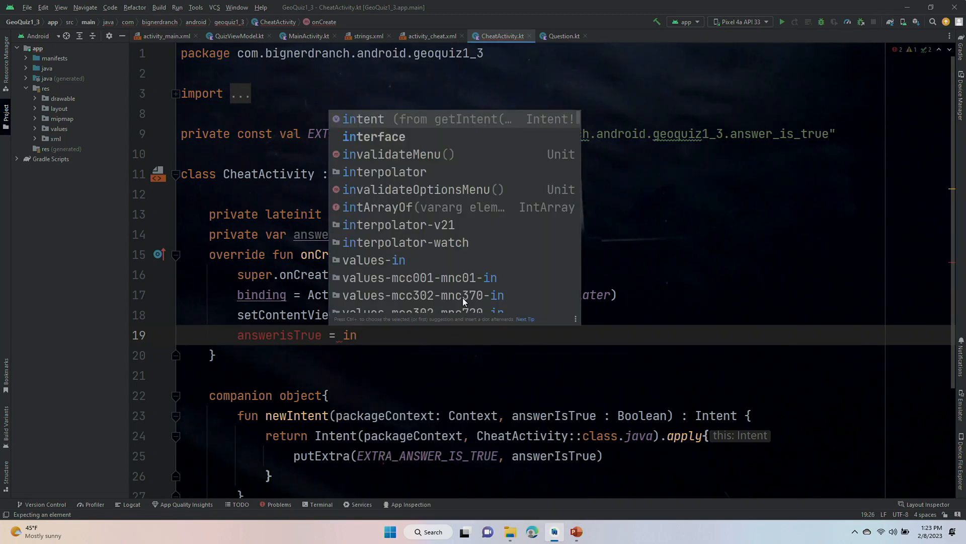
pyautogui.write('intent')
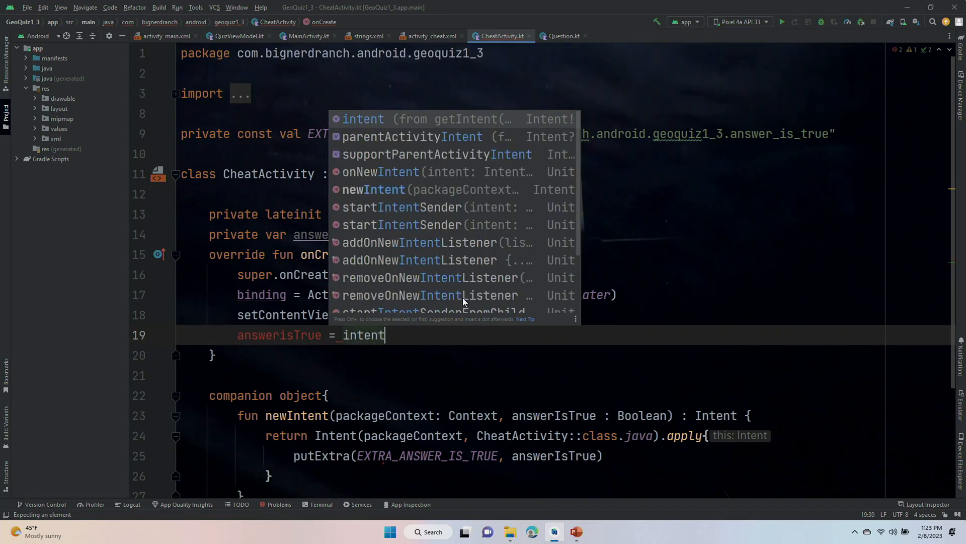
pyautogui.write('./')
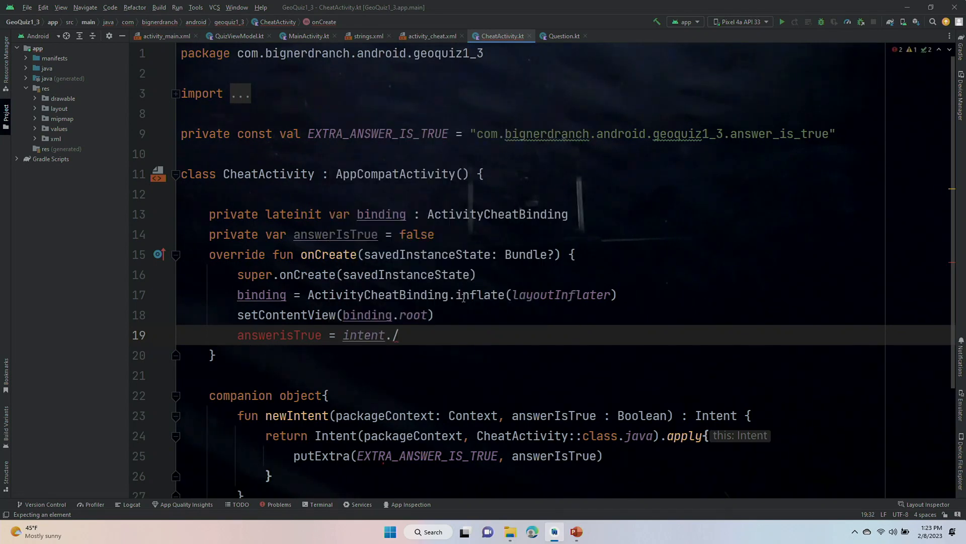
pyautogui.write('get')
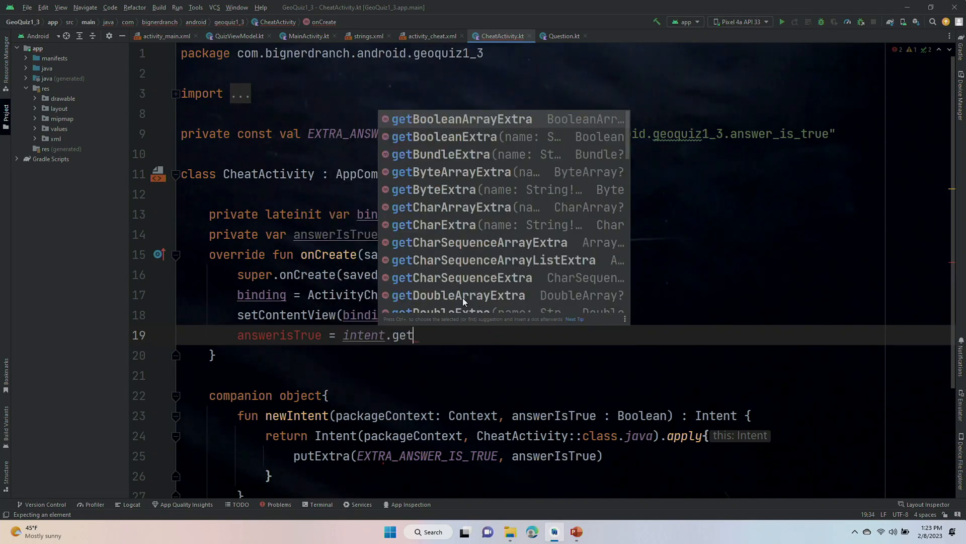
pyautogui.write('BooleanExtra')
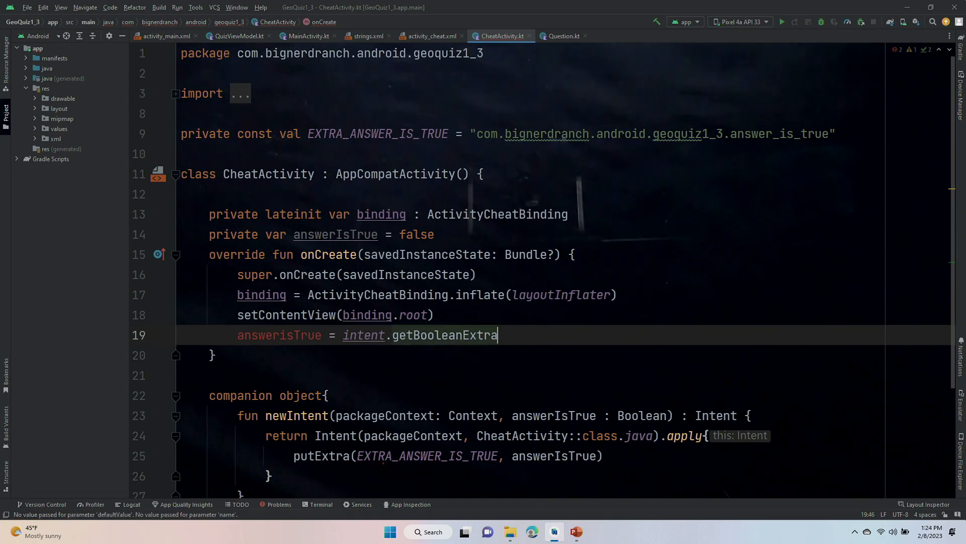
pyautogui.write('()')
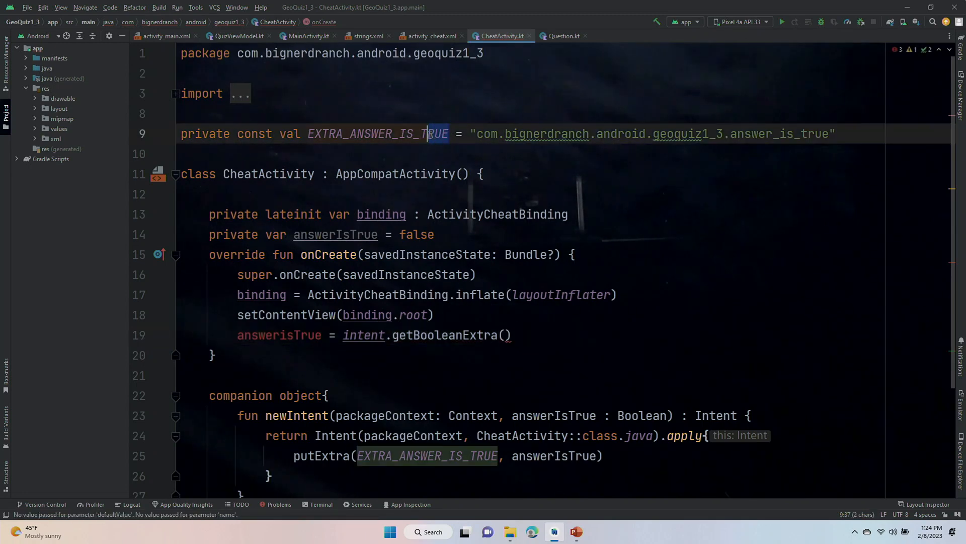
pyautogui.doubleClick(378, 134)
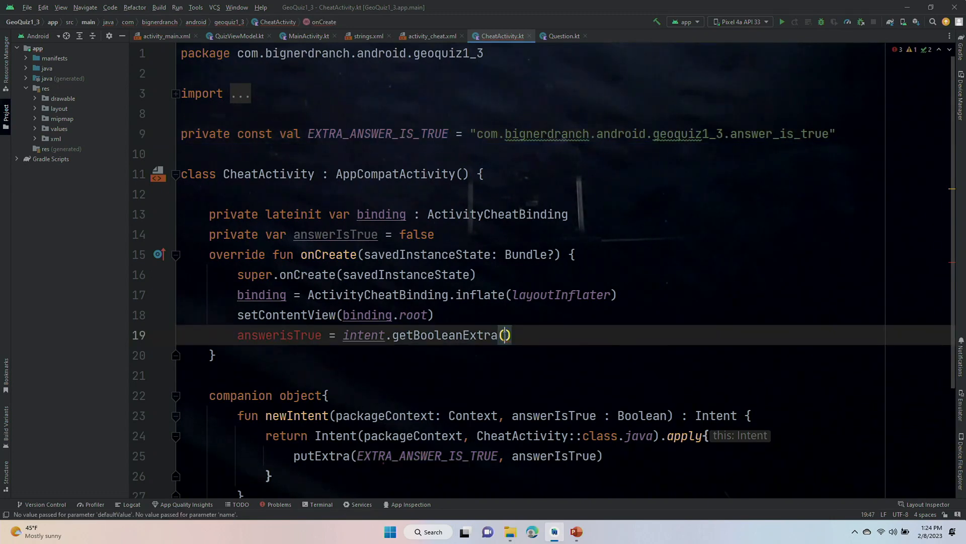
pyautogui.write('EXTRA_ANSWER_IS_TRUE, f')
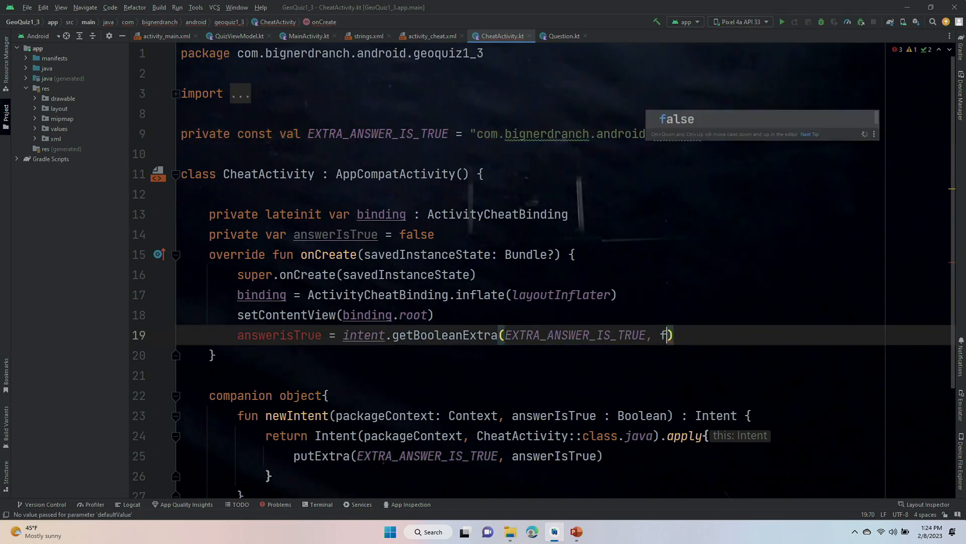
pyautogui.press('Tab')
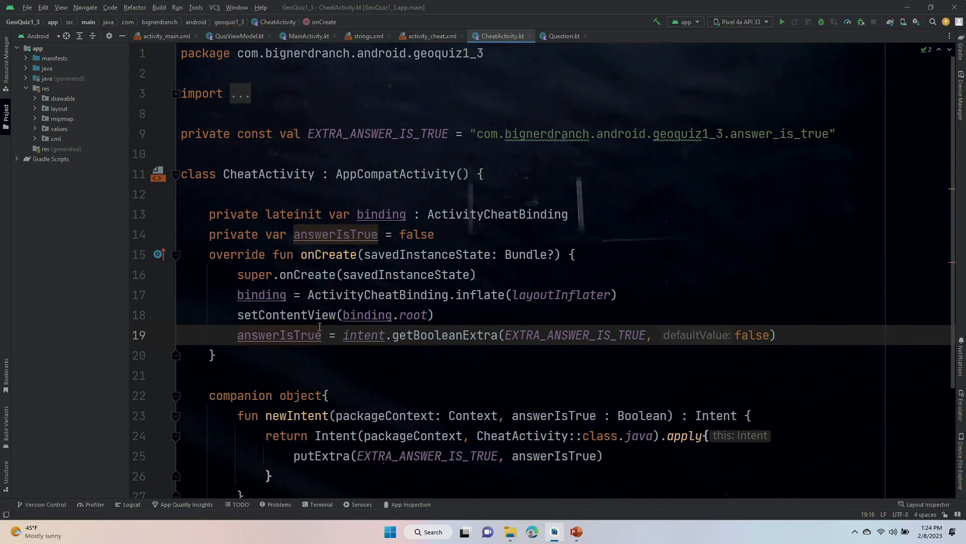
pyautogui.moveTo(427, 315)
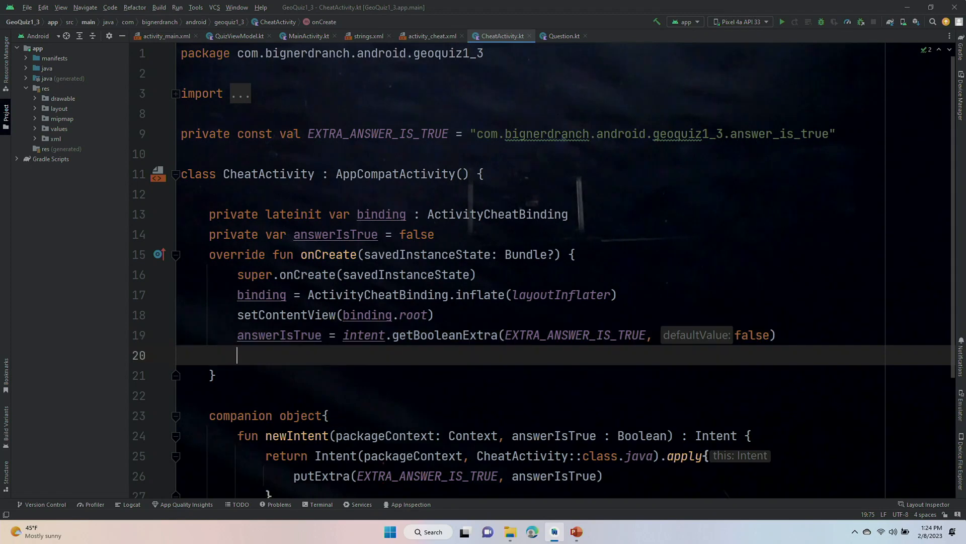
# Add binding.showAnswerButton.setOnClickListener { } below the answerIsTrue assignment.
pyautogui.write('b')
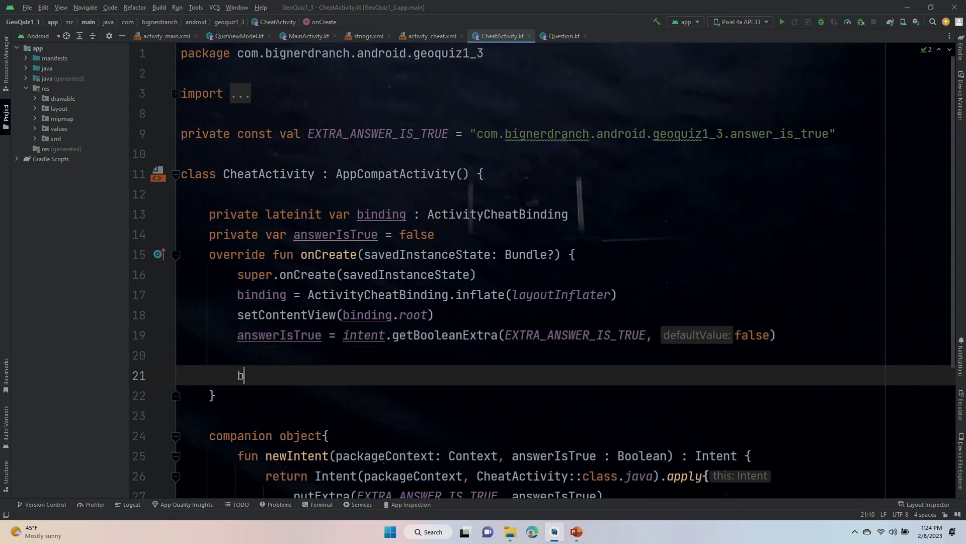
pyautogui.write('inding')
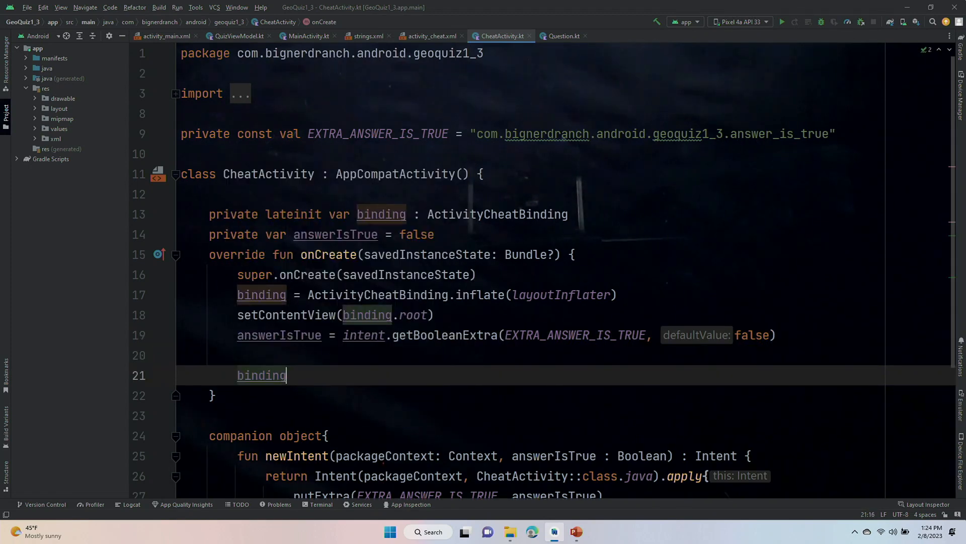
pyautogui.write(',sh')
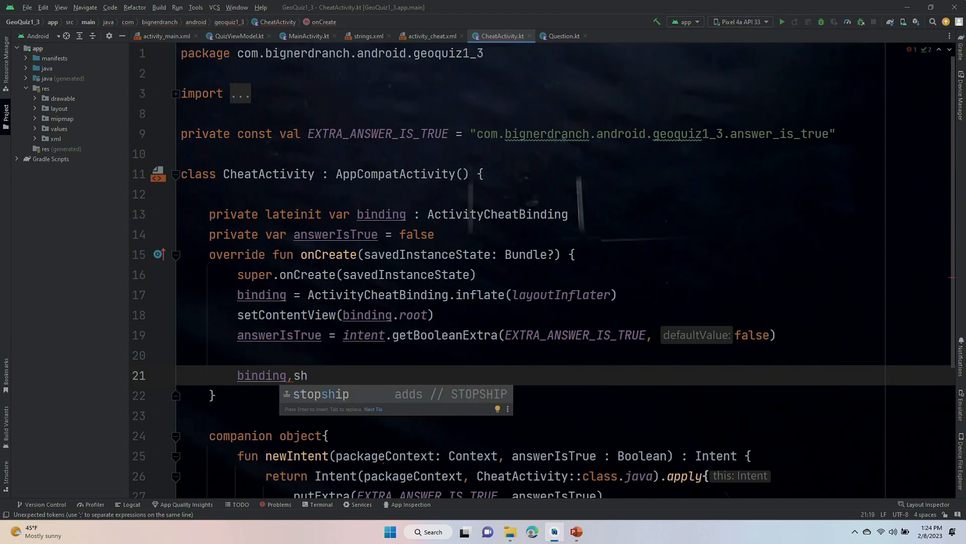
pyautogui.write('.o')
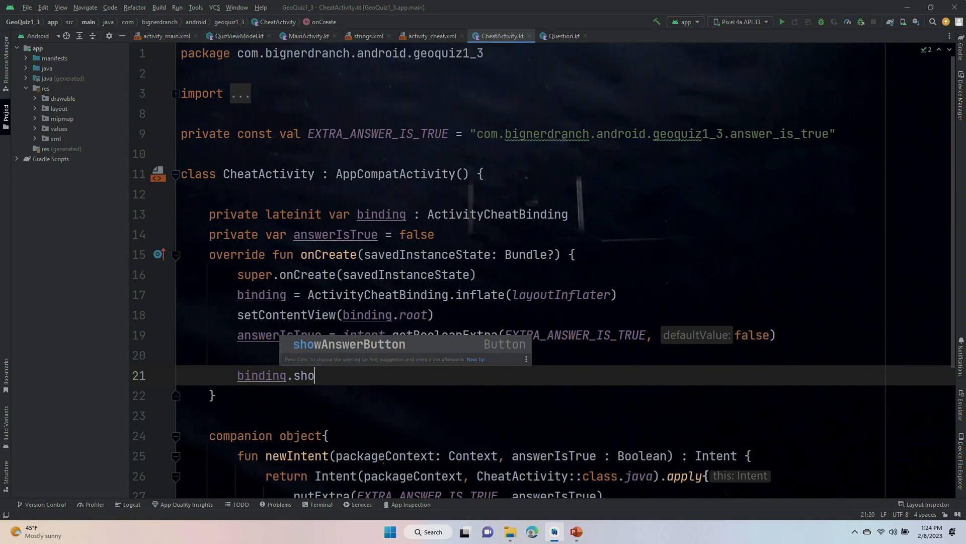
pyautogui.press('Tab')
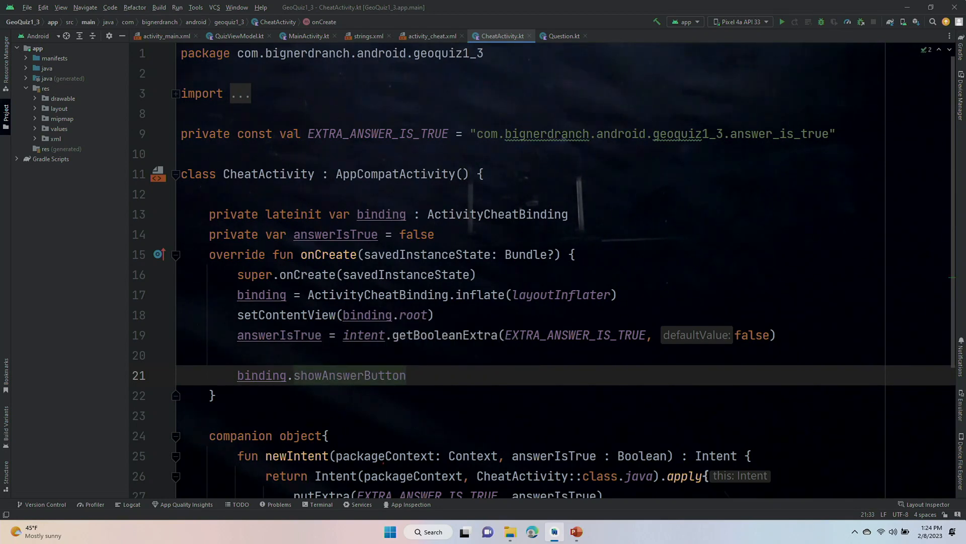
pyautogui.write('.setOnClickListener()')
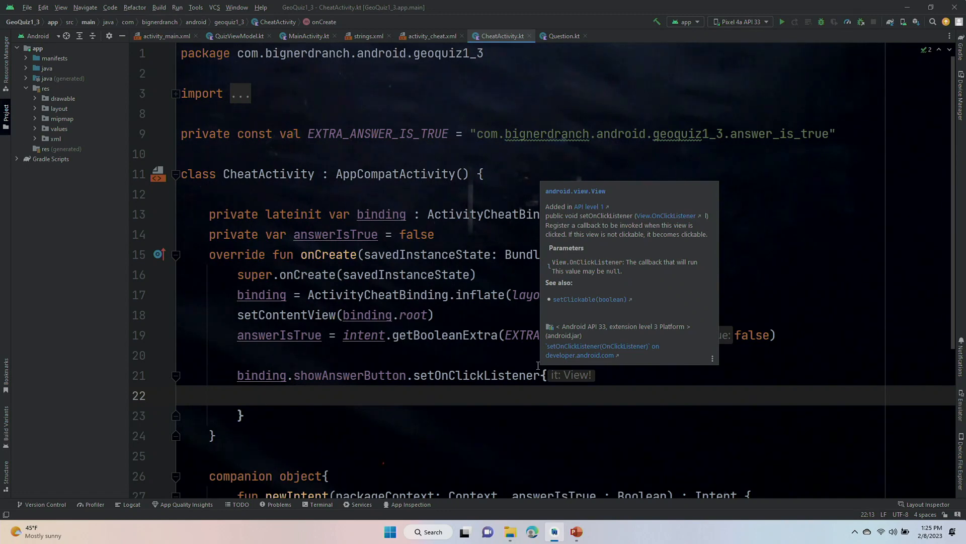
# Declare val answerText as a when on answerIsTrue yielding R.string.true_button.
pyautogui.write('val')
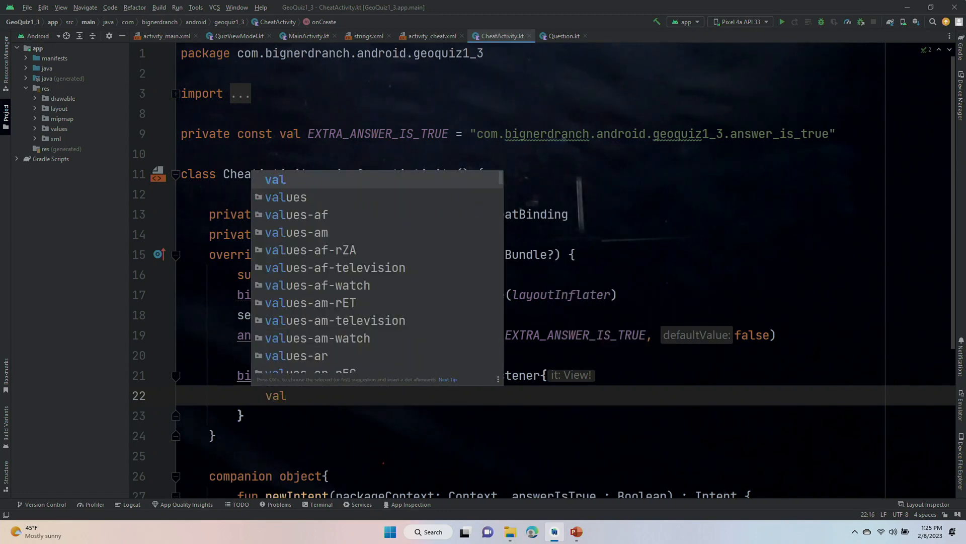
pyautogui.write('answer')
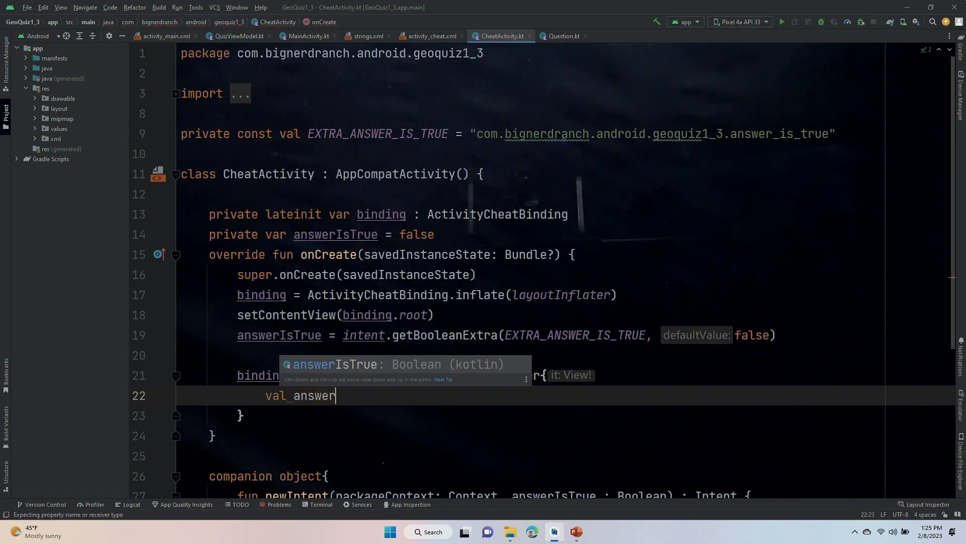
pyautogui.write('Text = when{')
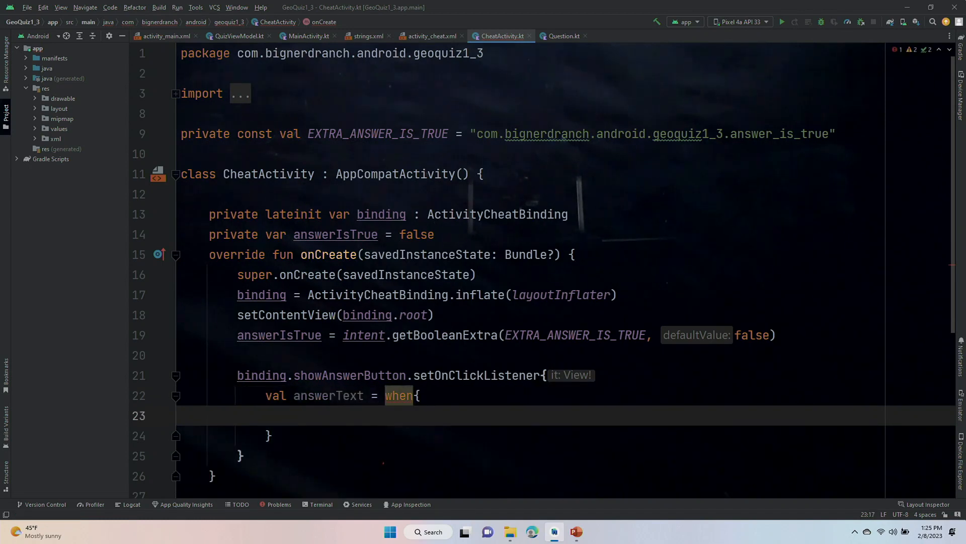
pyautogui.write('answerIsTrue ->')
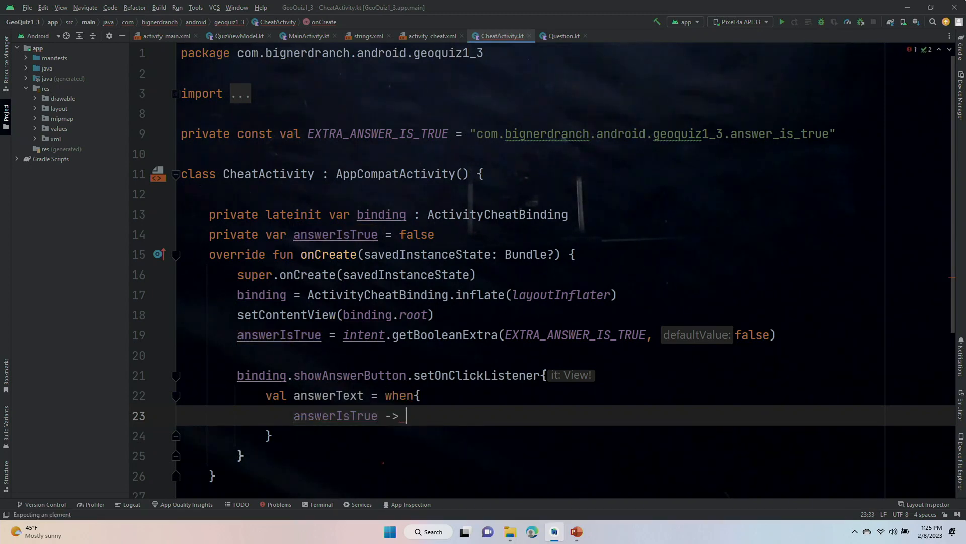
pyautogui.write('R.s')
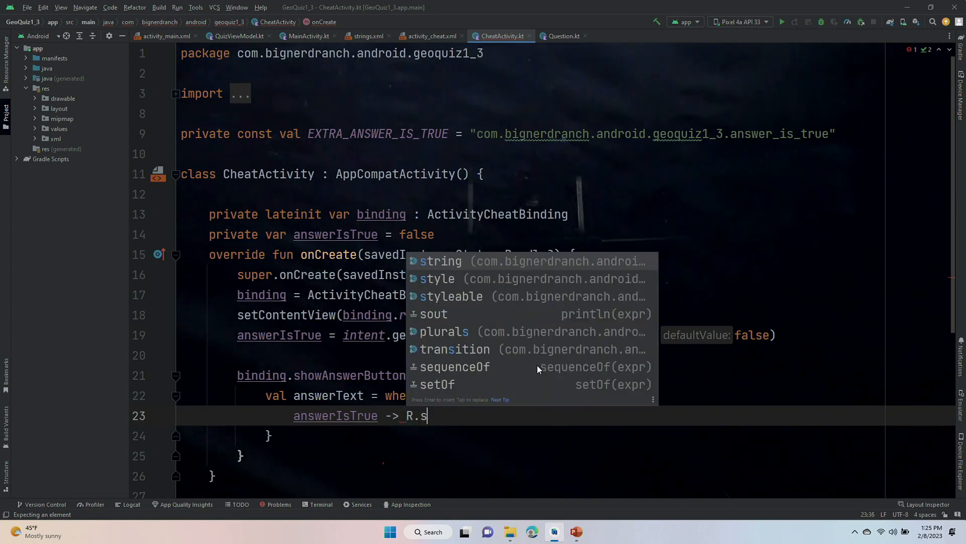
pyautogui.write('tring')
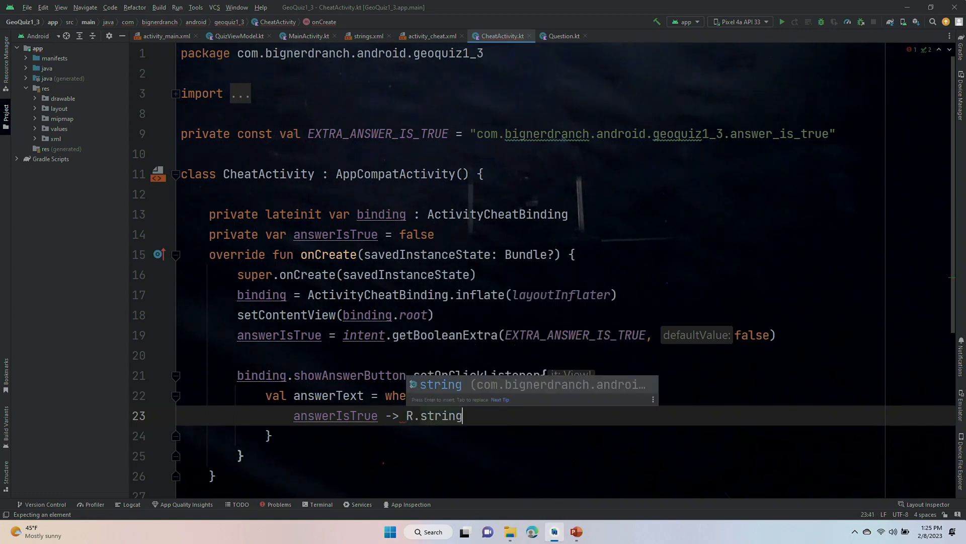
pyautogui.write('.')
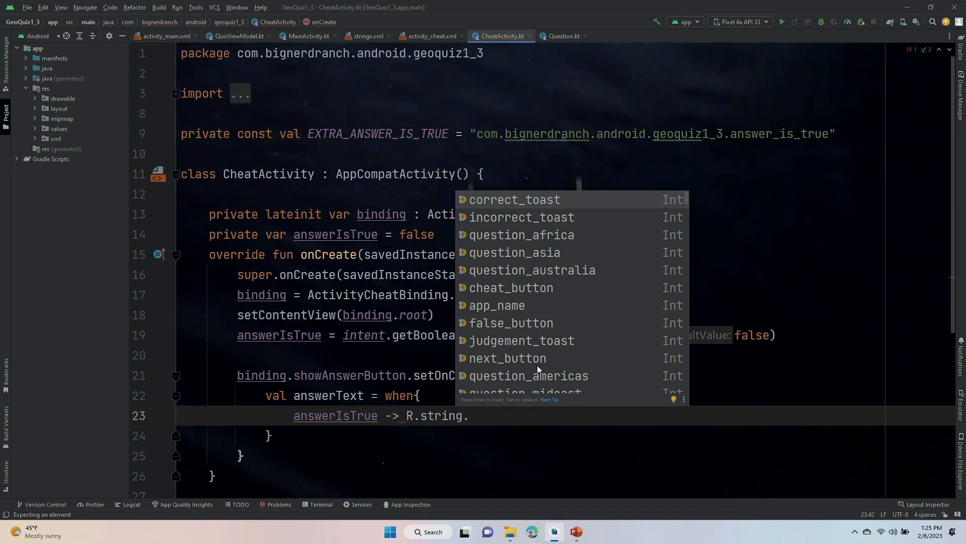
pyautogui.write('tr')
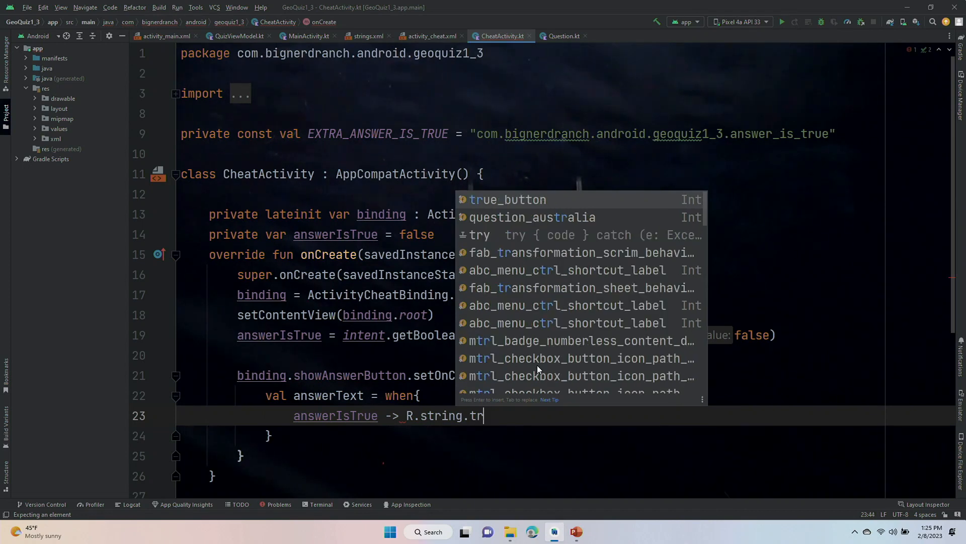
pyautogui.click(508, 199)
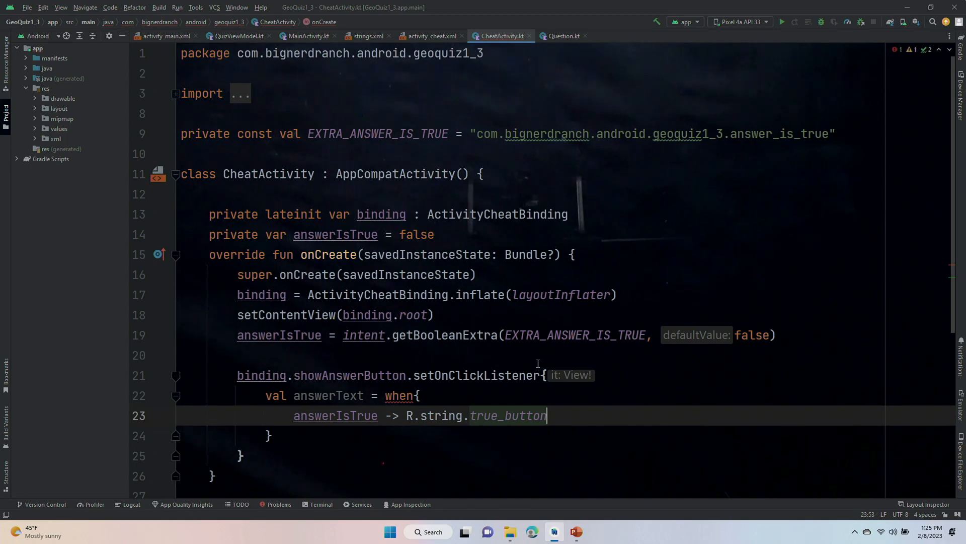
# Add the else branch yielding R.string.false_button.
pyautogui.write('else-')
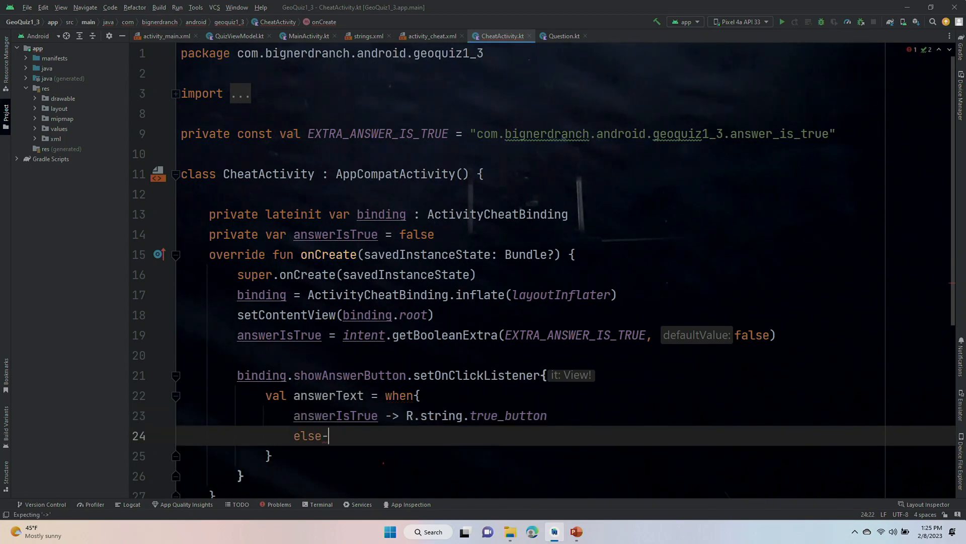
pyautogui.write('> R')
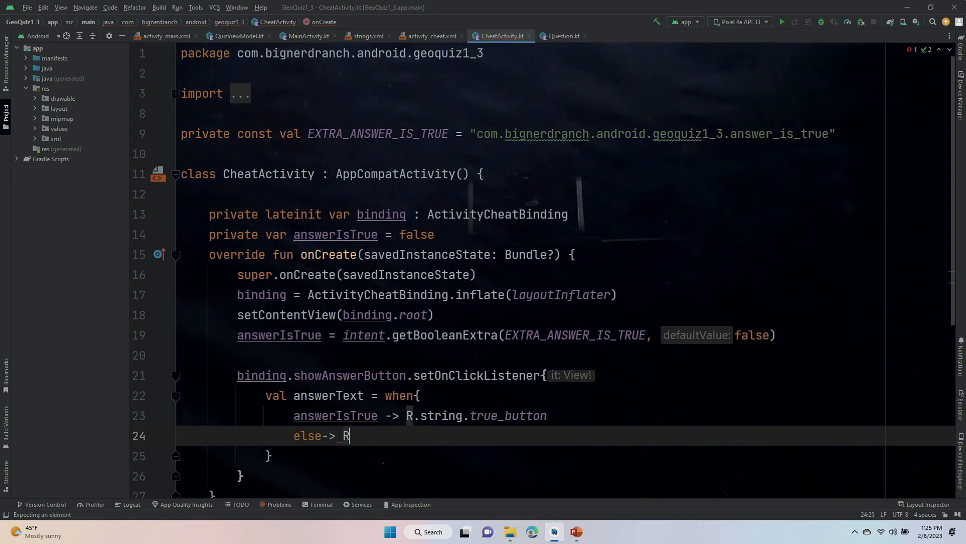
pyautogui.write('string.')
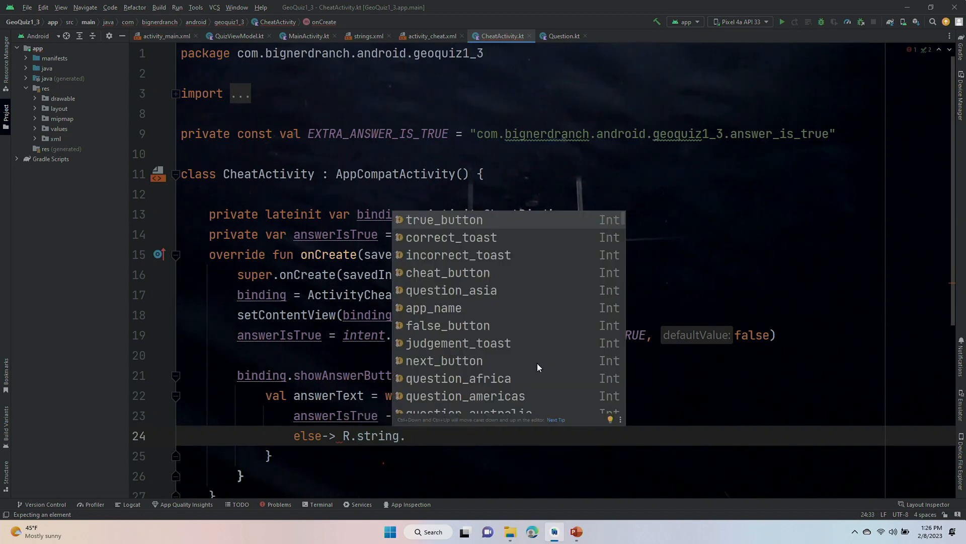
pyautogui.write('false_button')
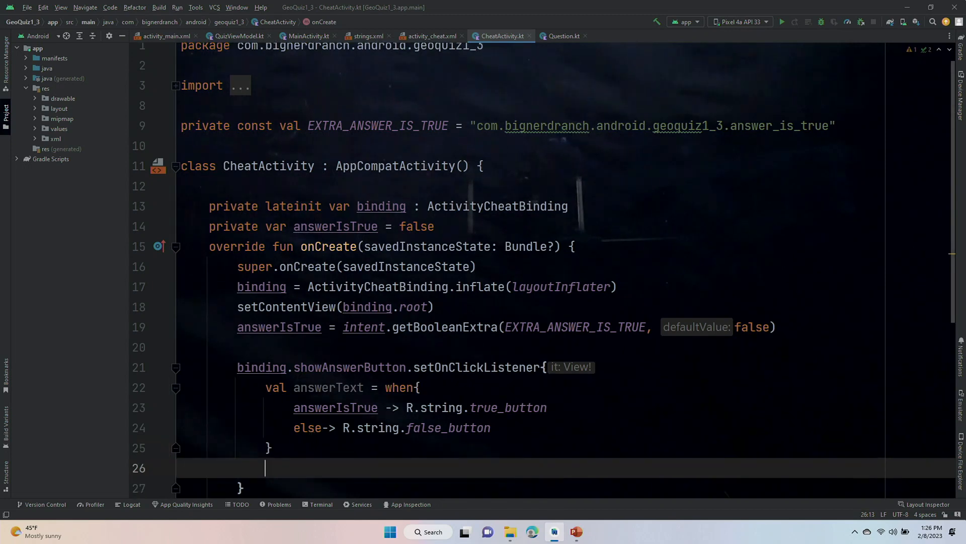
# Call binding.answerTextView.setText(answerText) below the when block.
pyautogui.write('binding')
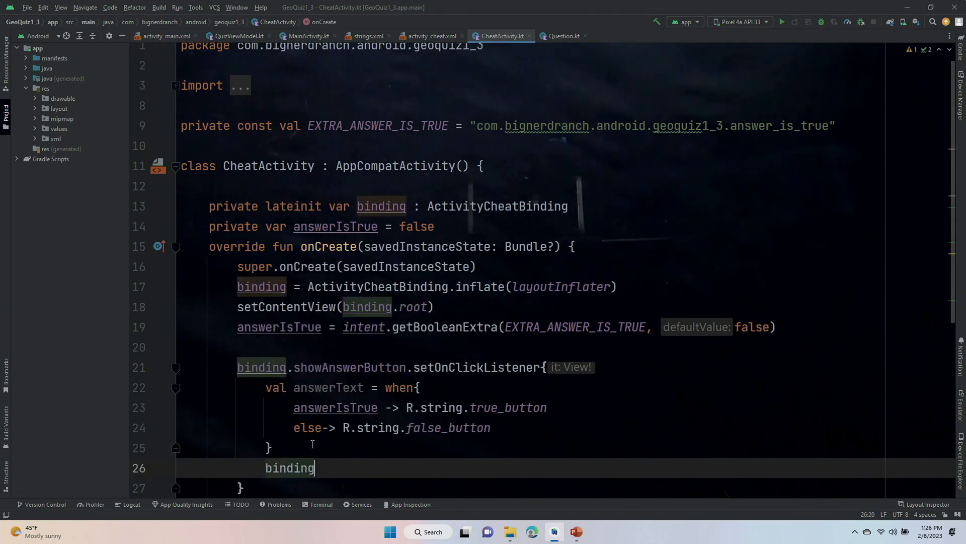
pyautogui.write('.')
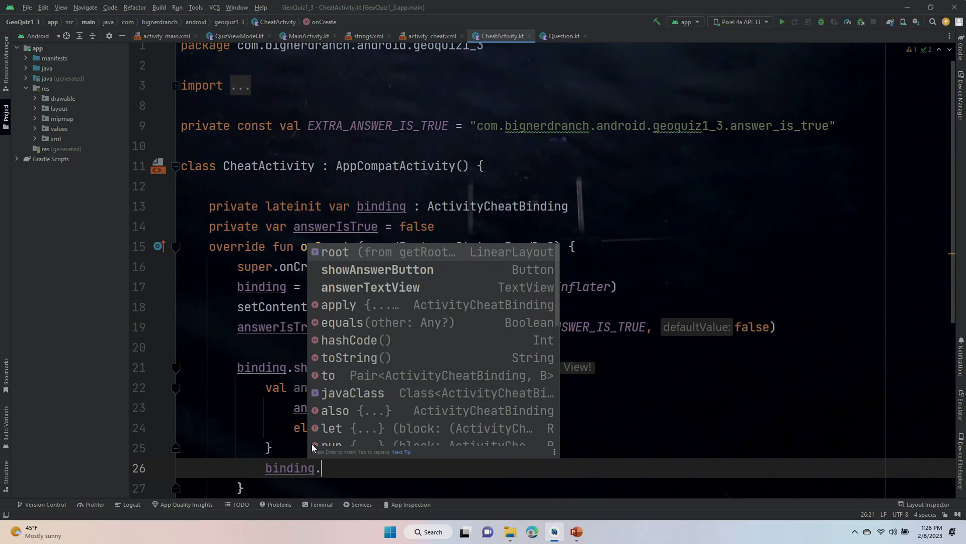
pyautogui.write('answerTextView')
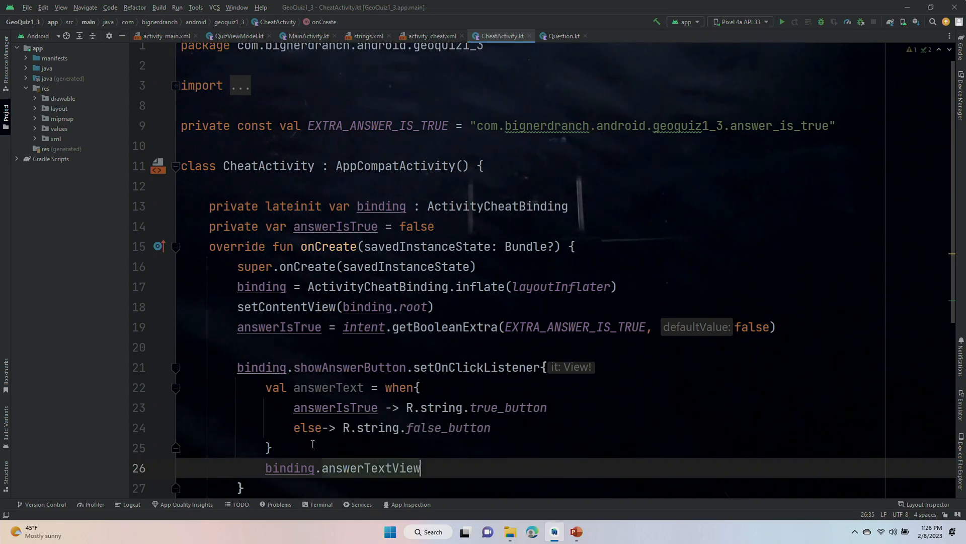
pyautogui.write('.setText(')
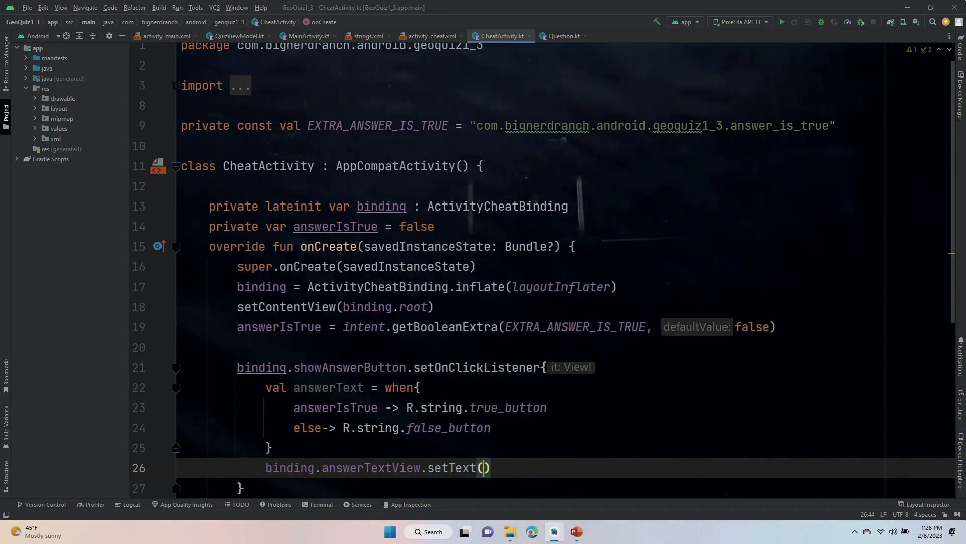
pyautogui.write('answerText')
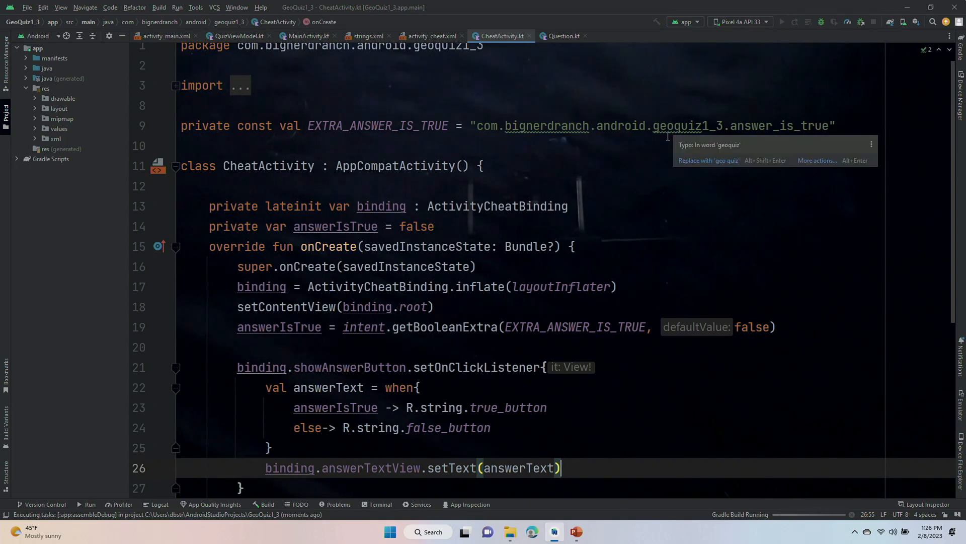
pyautogui.moveTo(659, 148)
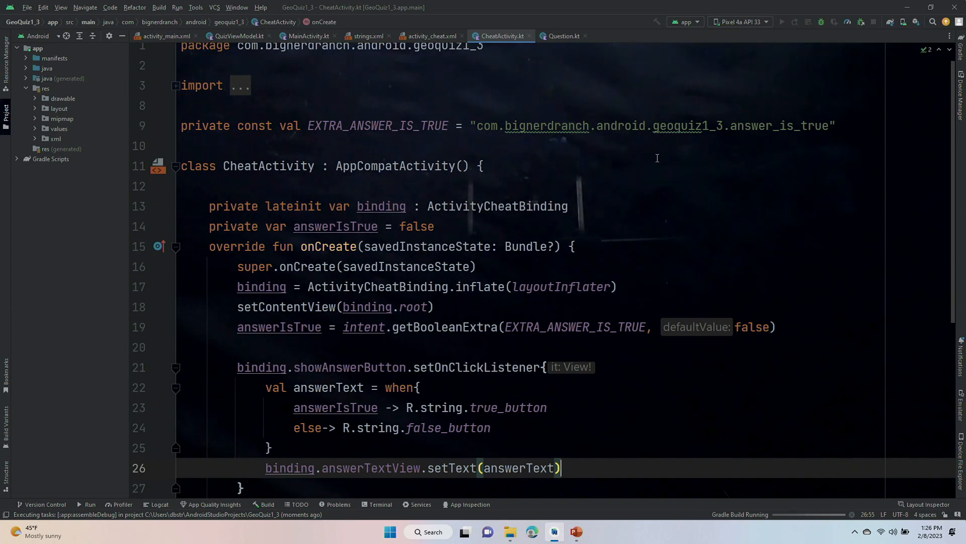
pyautogui.moveTo(721, 236)
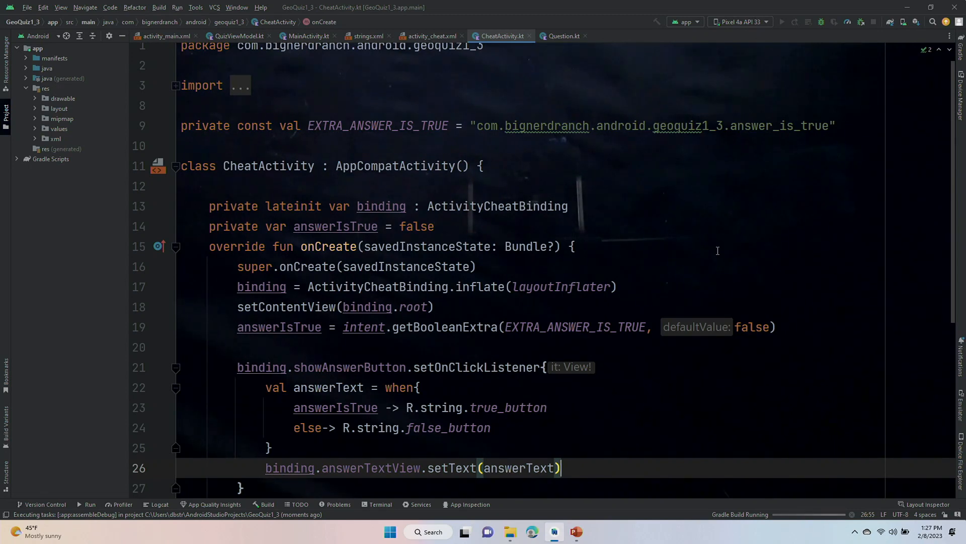
pyautogui.moveTo(648, 503)
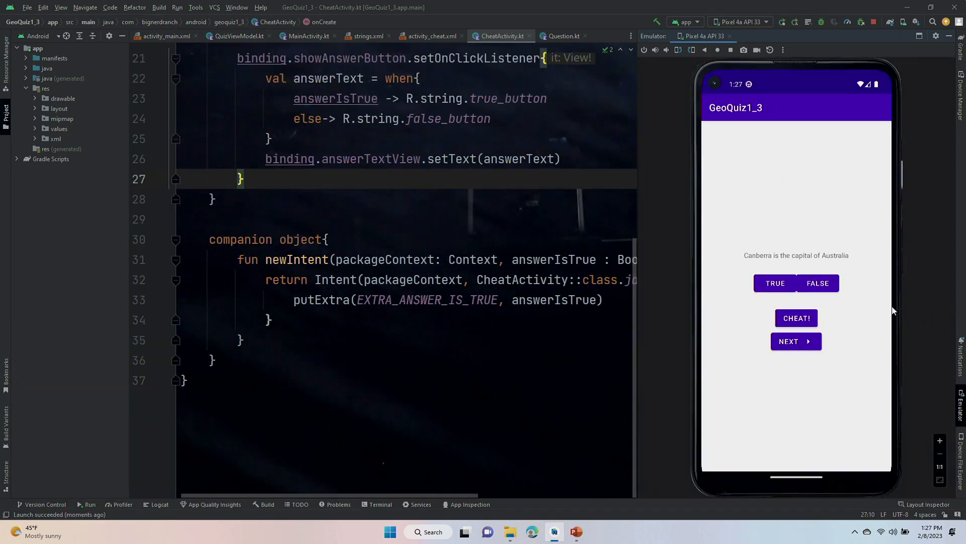
# Cheat on the Canberra question in the emulator and reveal its answer, True.
pyautogui.click(796, 318)
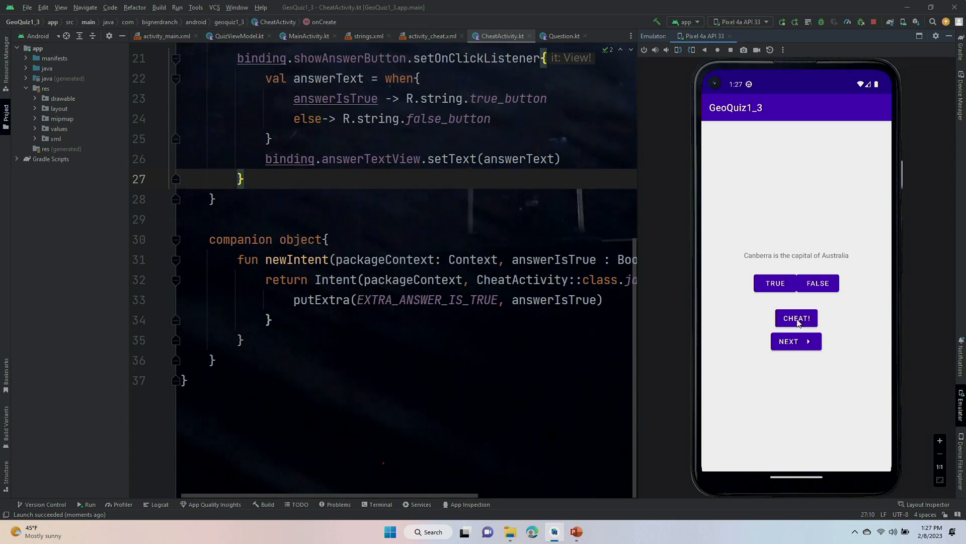
pyautogui.click(795, 318)
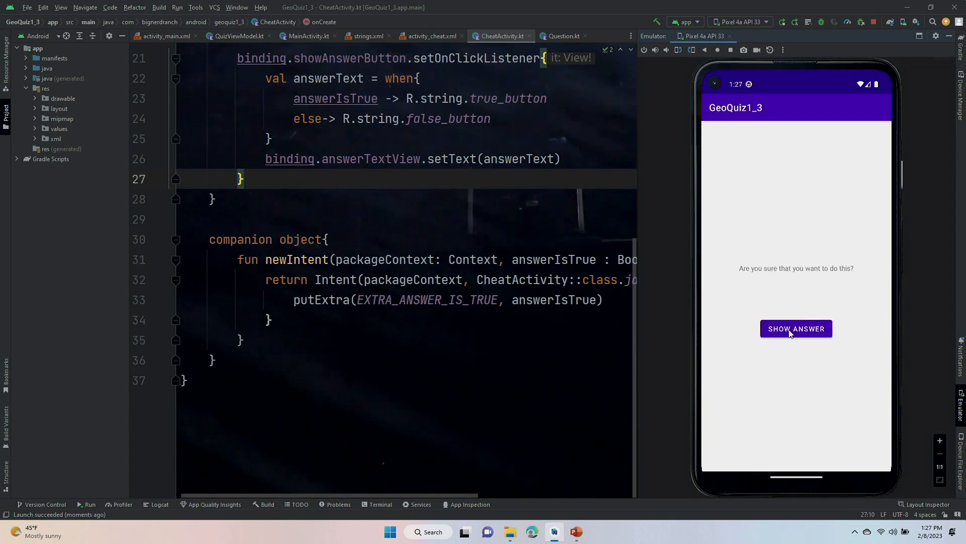
pyautogui.moveTo(727, 323)
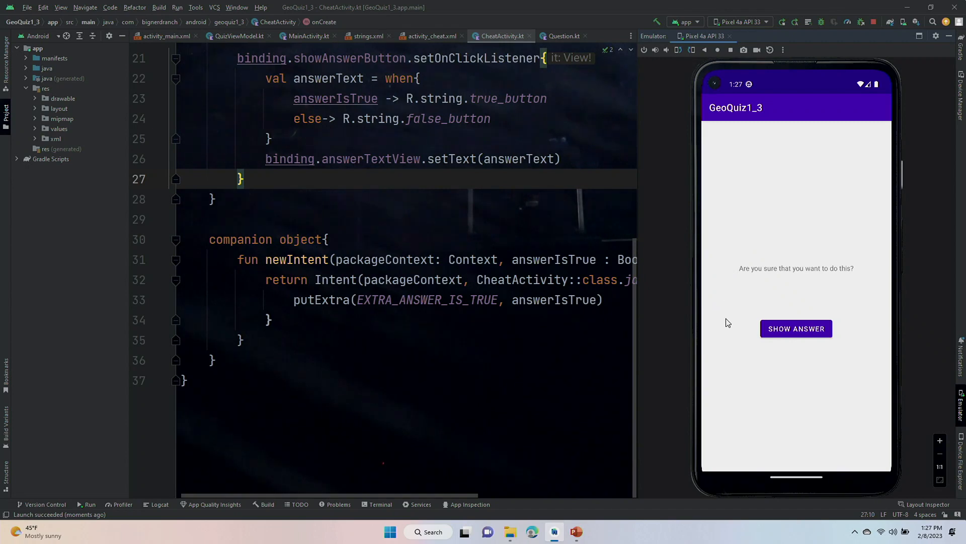
pyautogui.click(796, 329)
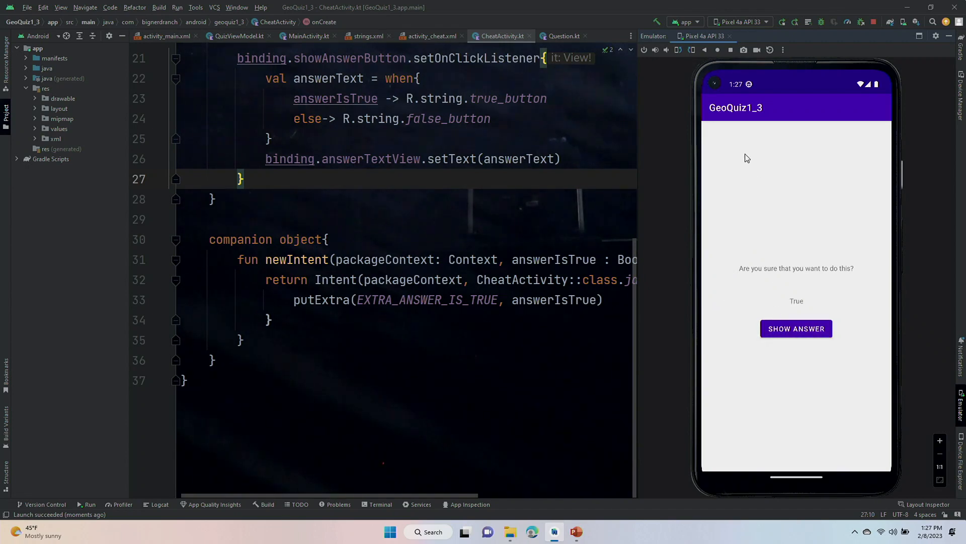
pyautogui.moveTo(758, 51)
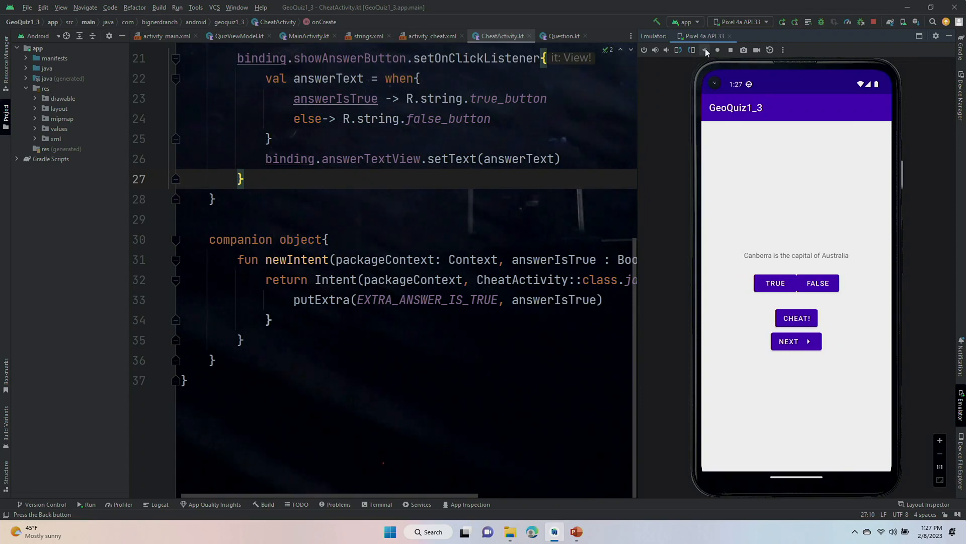
# Advance two questions to Suez Canal, cheat, and reveal its answer, False.
pyautogui.click(796, 341)
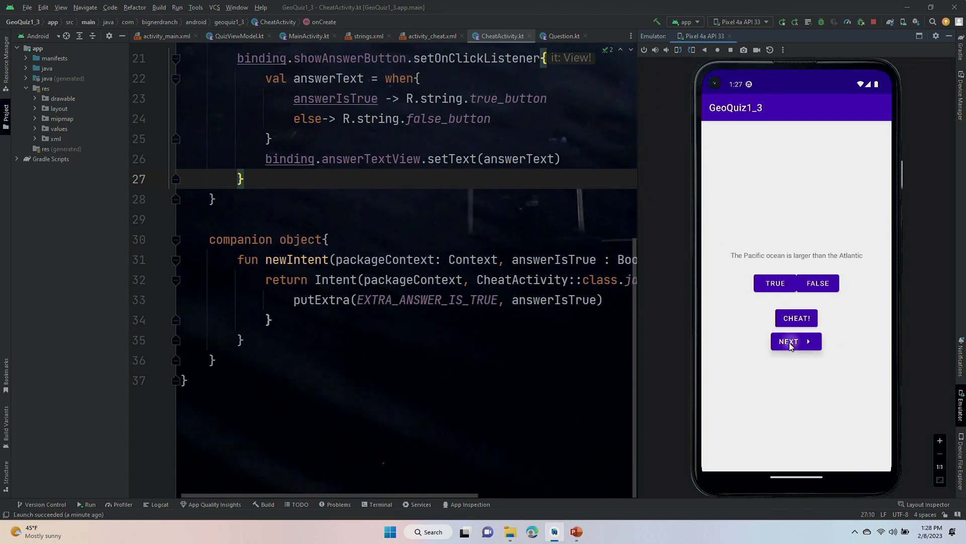
pyautogui.click(796, 341)
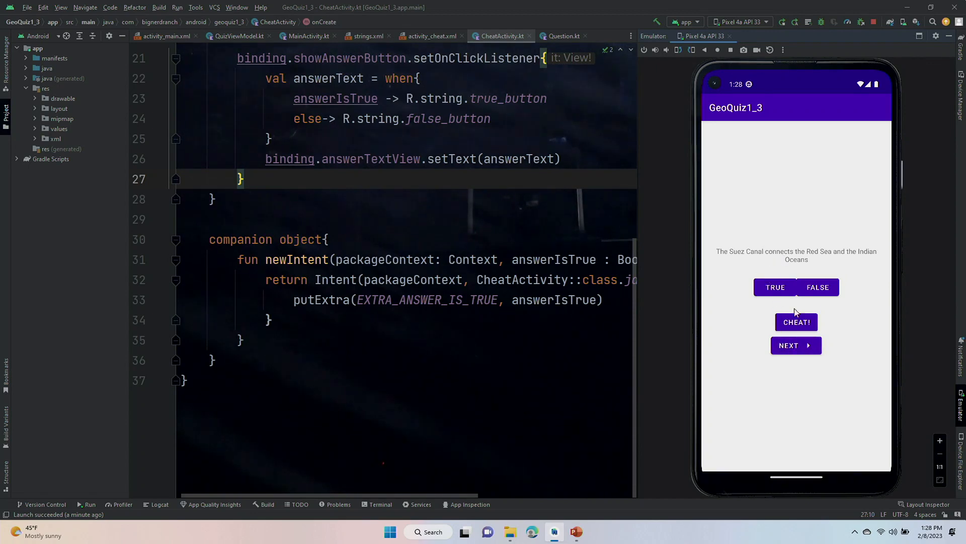
pyautogui.click(796, 321)
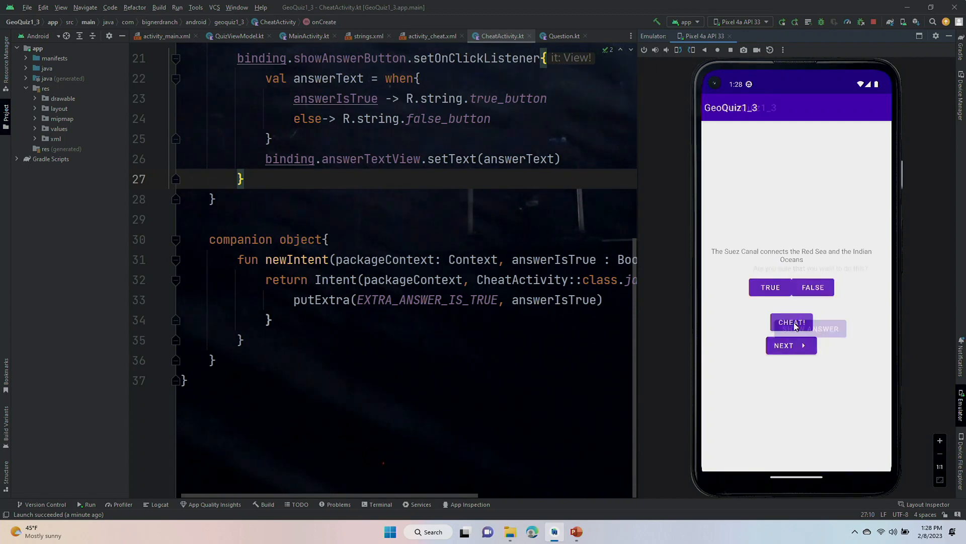
pyautogui.click(791, 321)
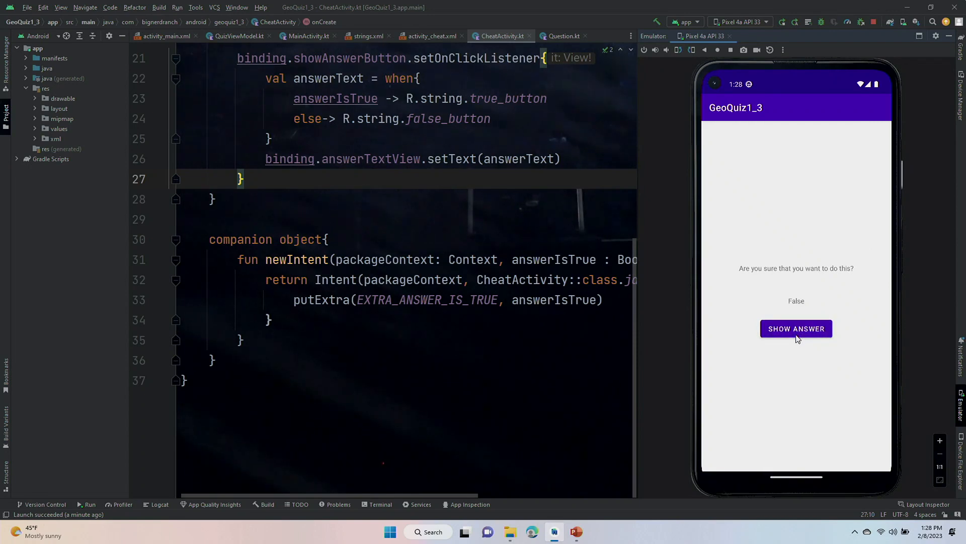